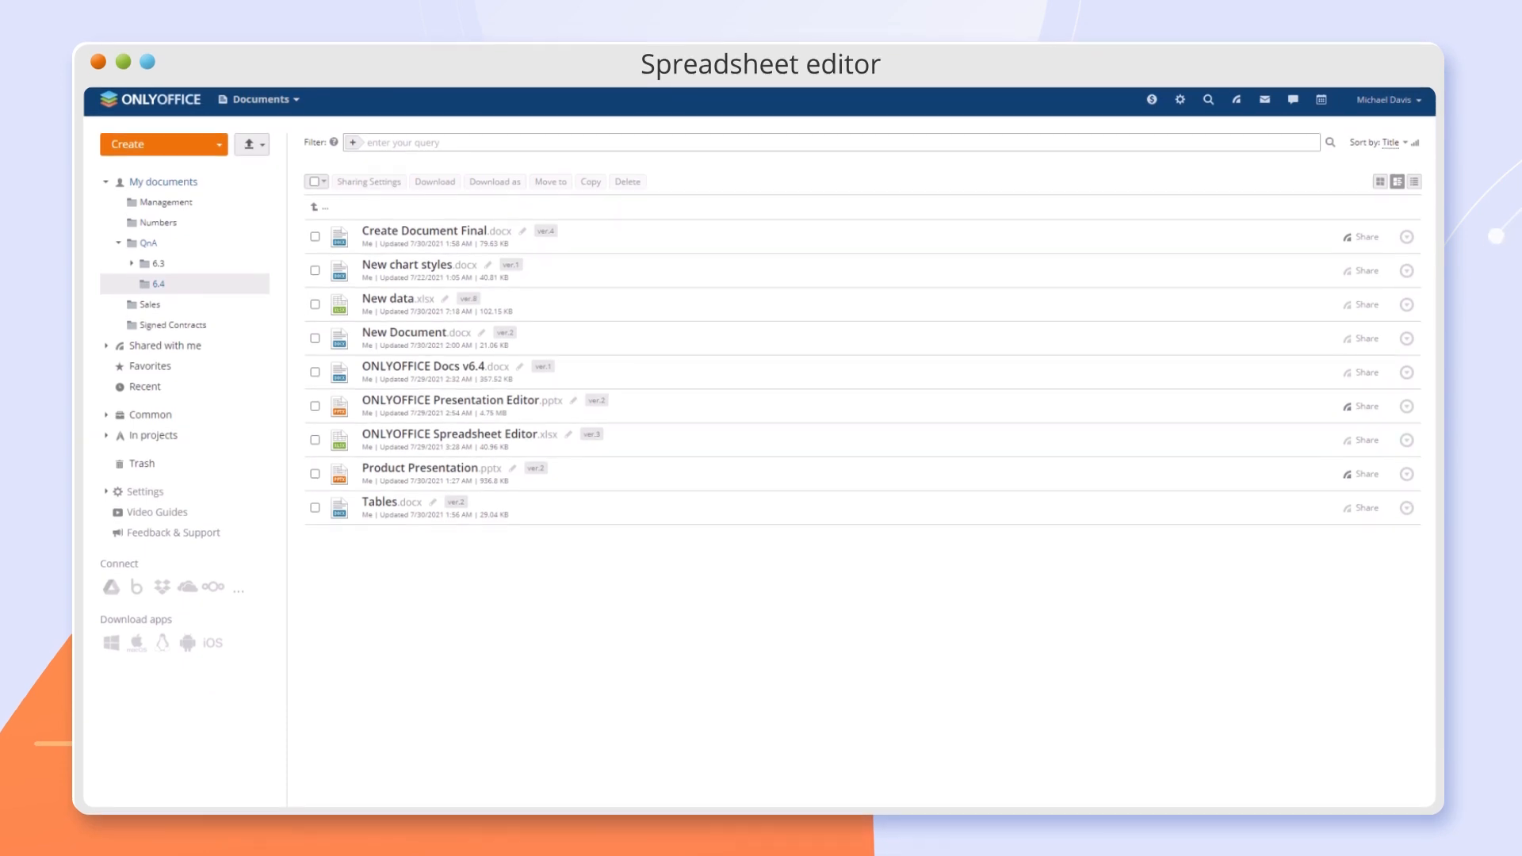
Step: Open the sales sheet and show the Price $ values as yellow data bars
double_click(387, 298)
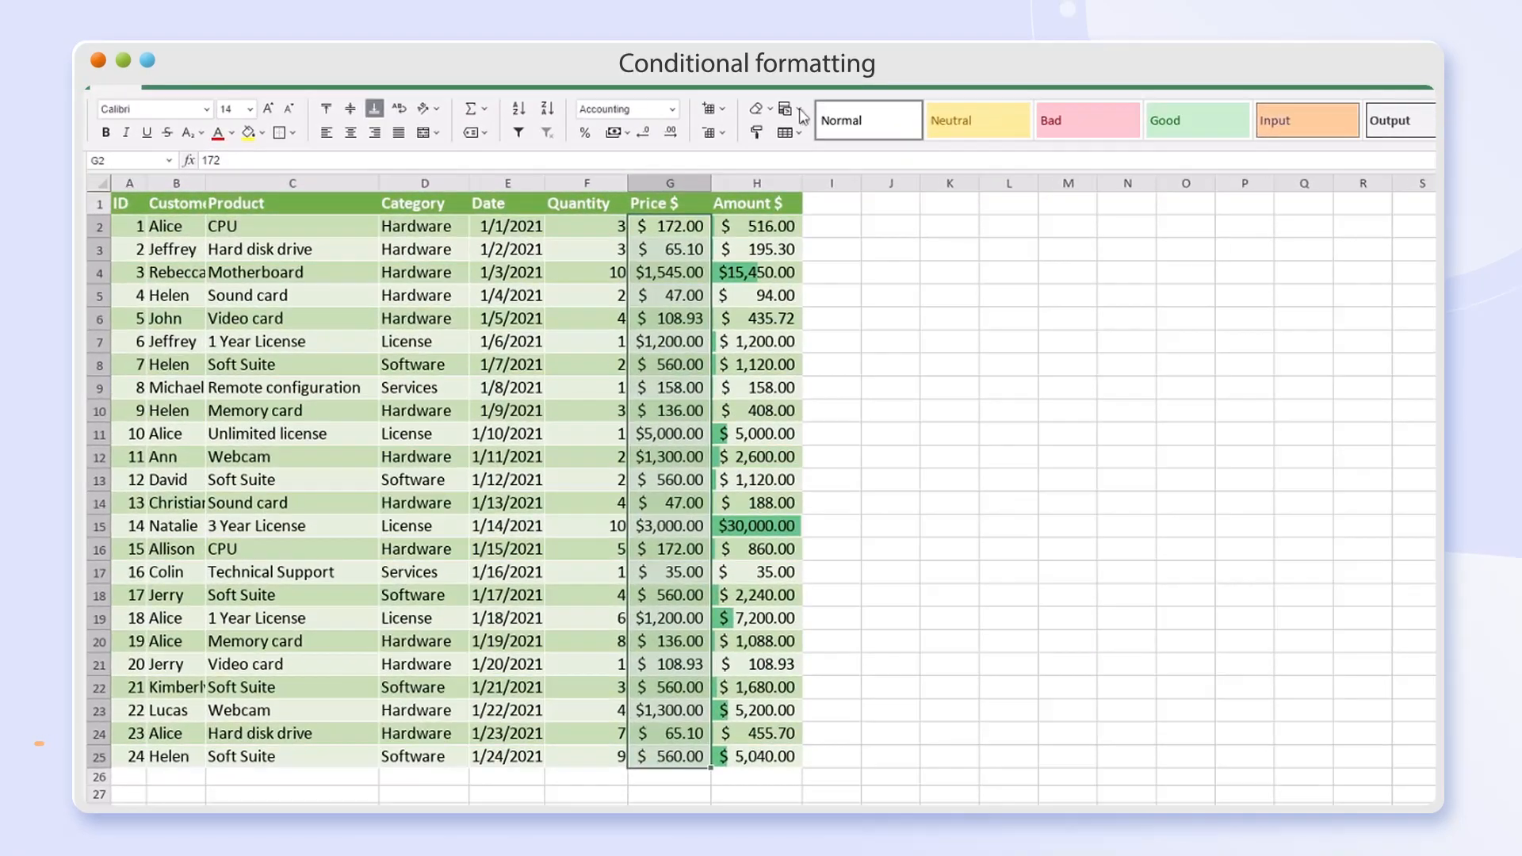
left_click(775, 107)
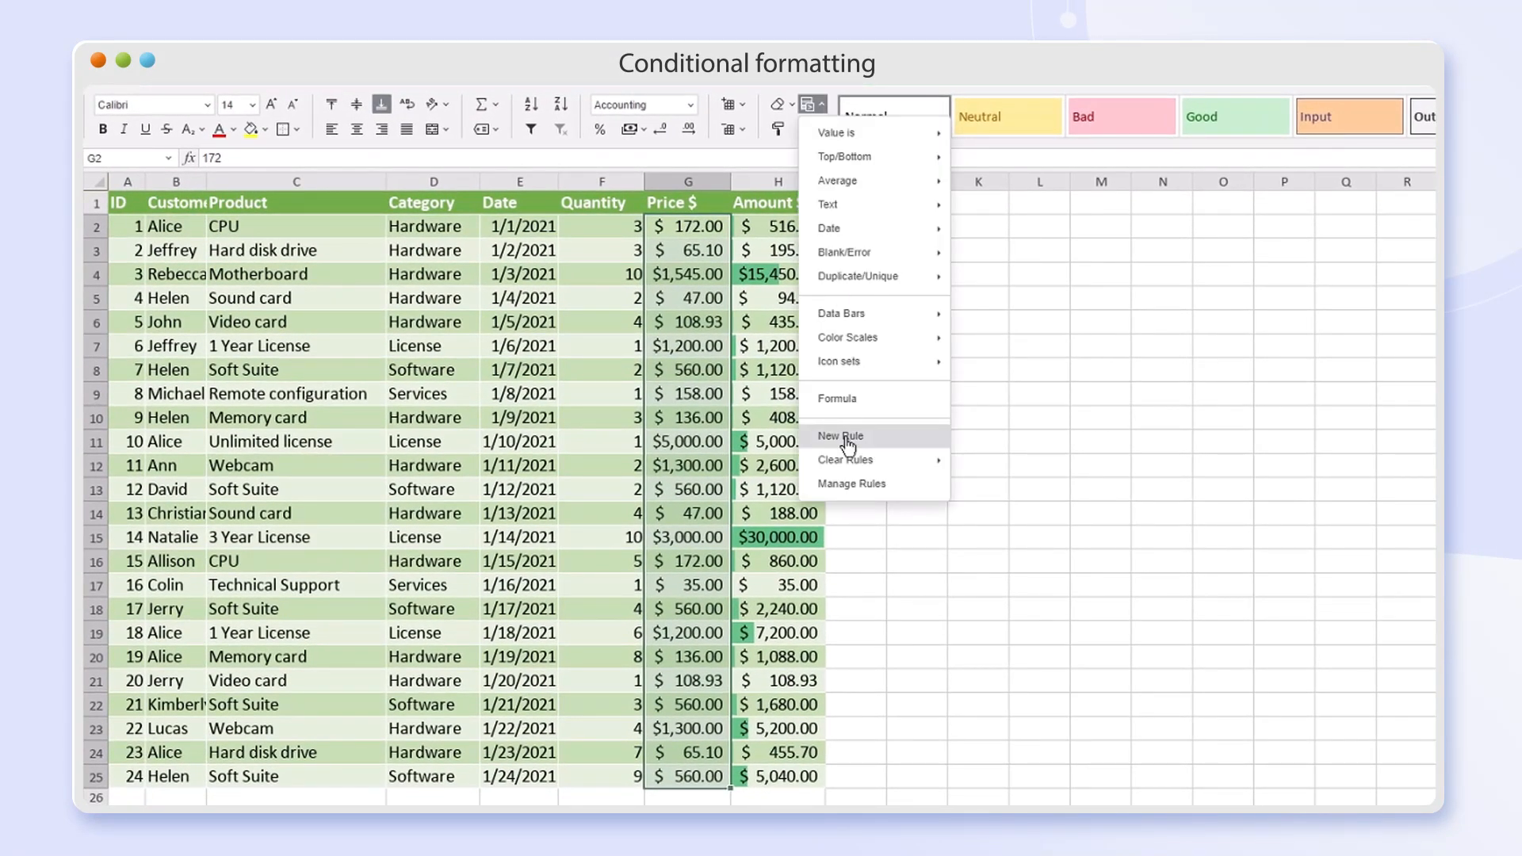
left_click(840, 436)
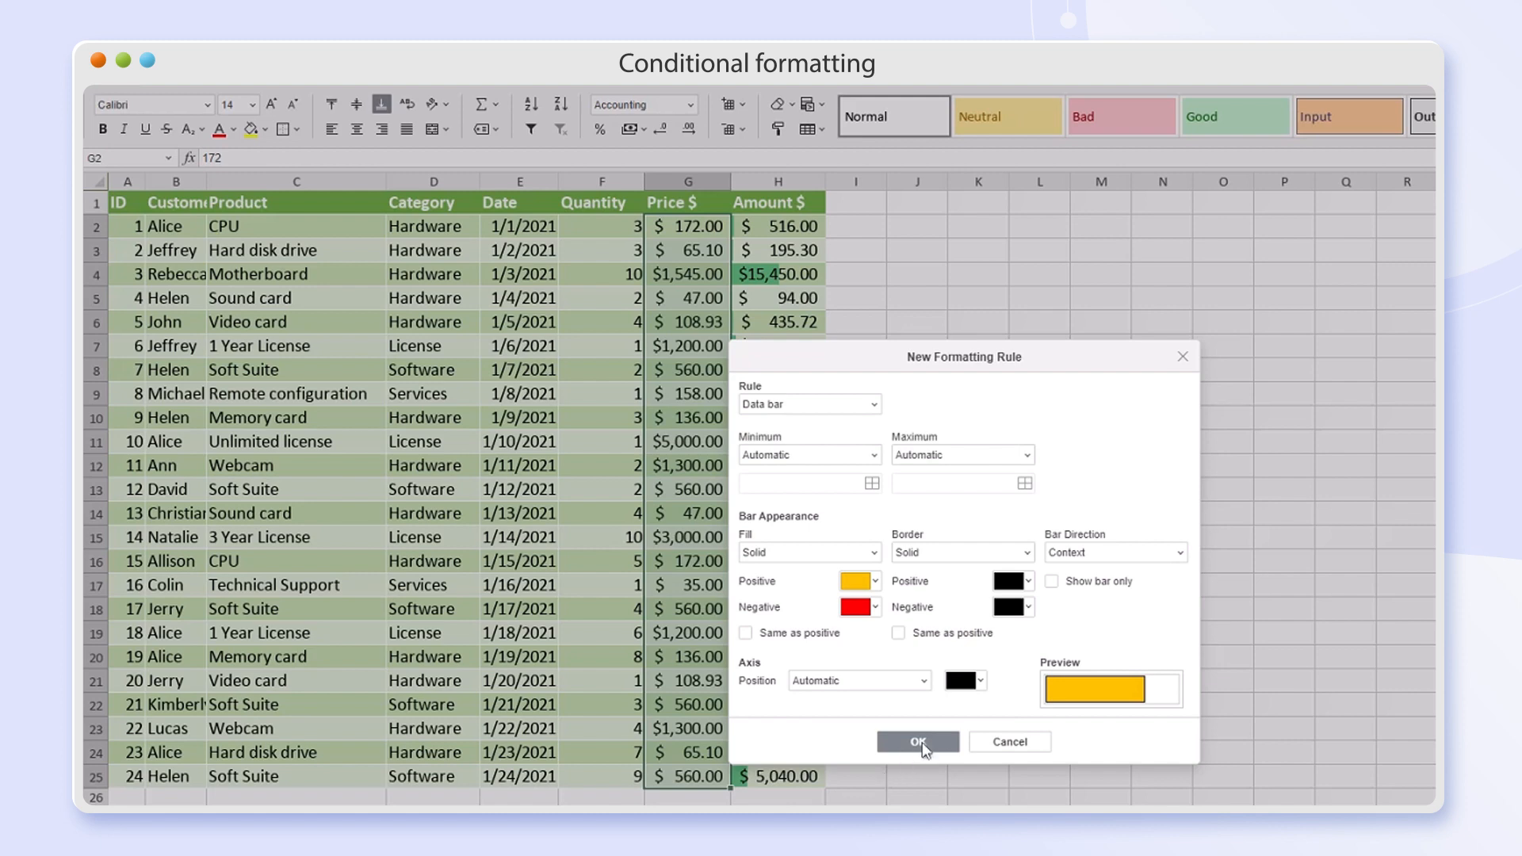
left_click(918, 742)
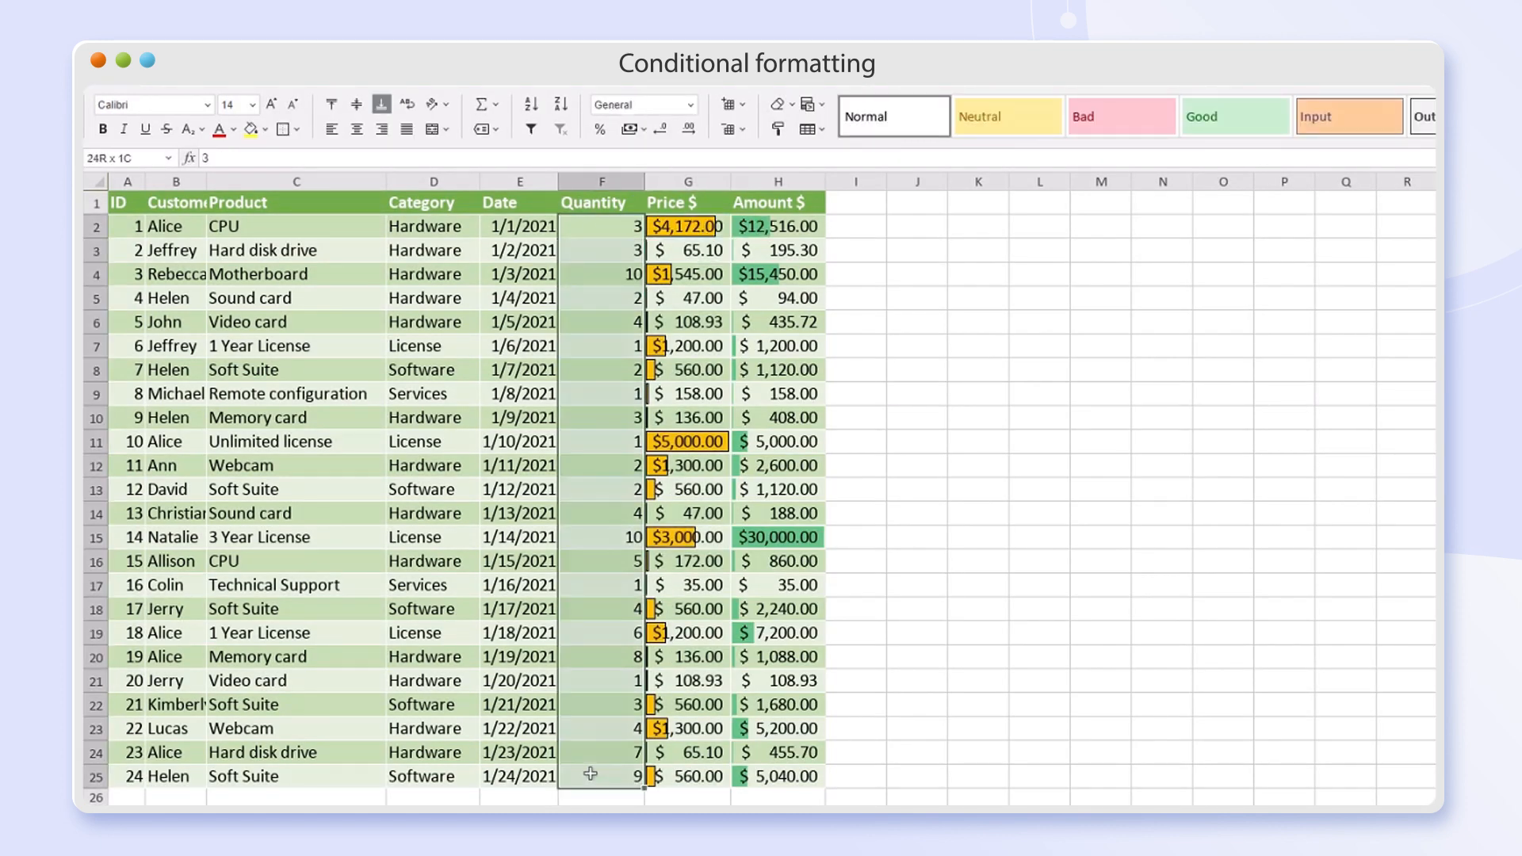
Step: Give the Quantity column a coloured-shape icon set via conditional formatting
left_click(818, 105)
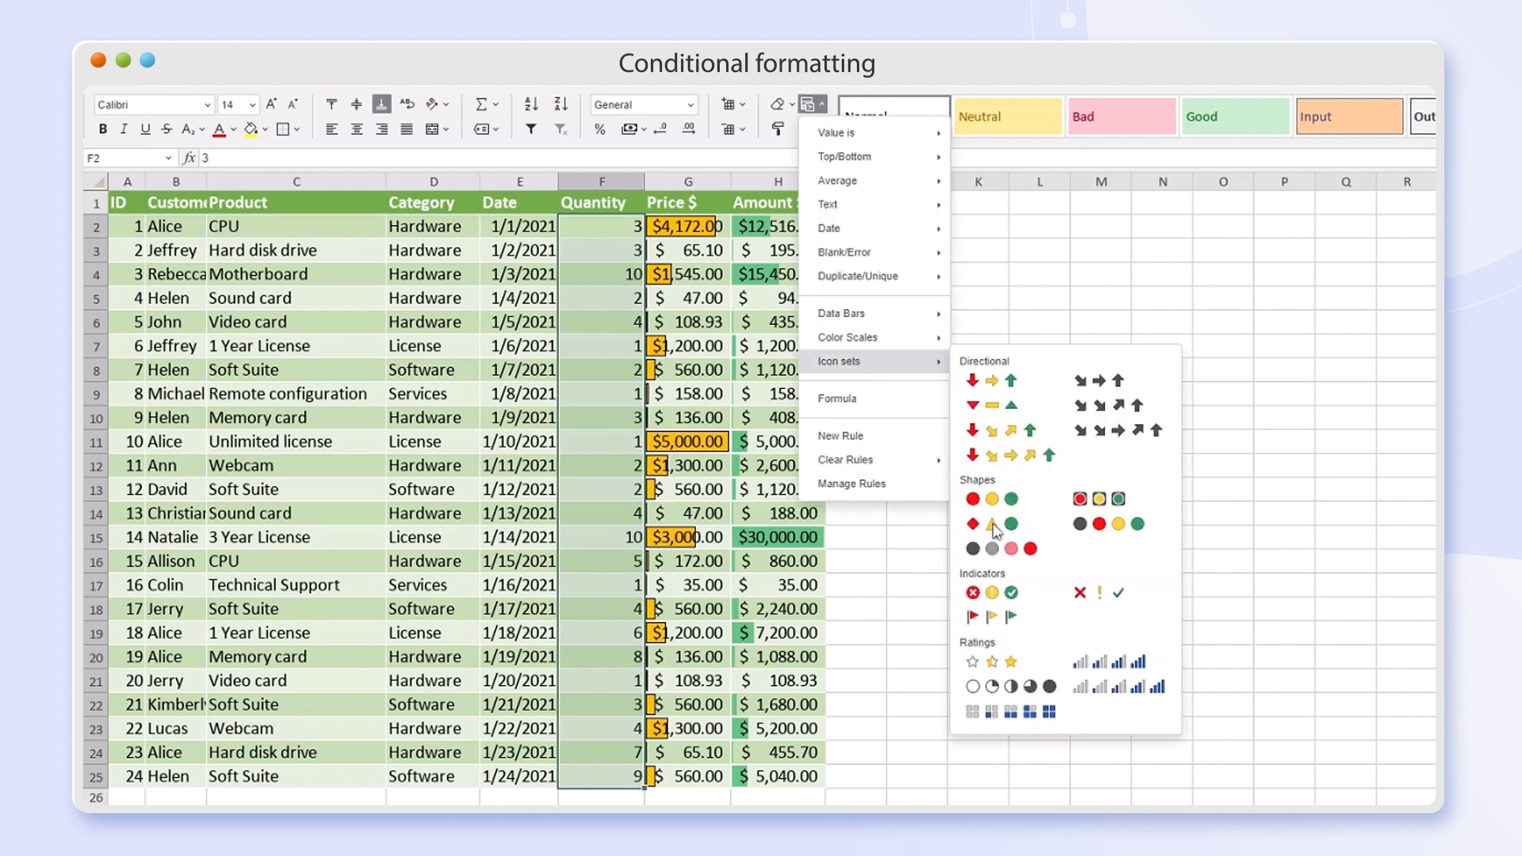
left_click(991, 499)
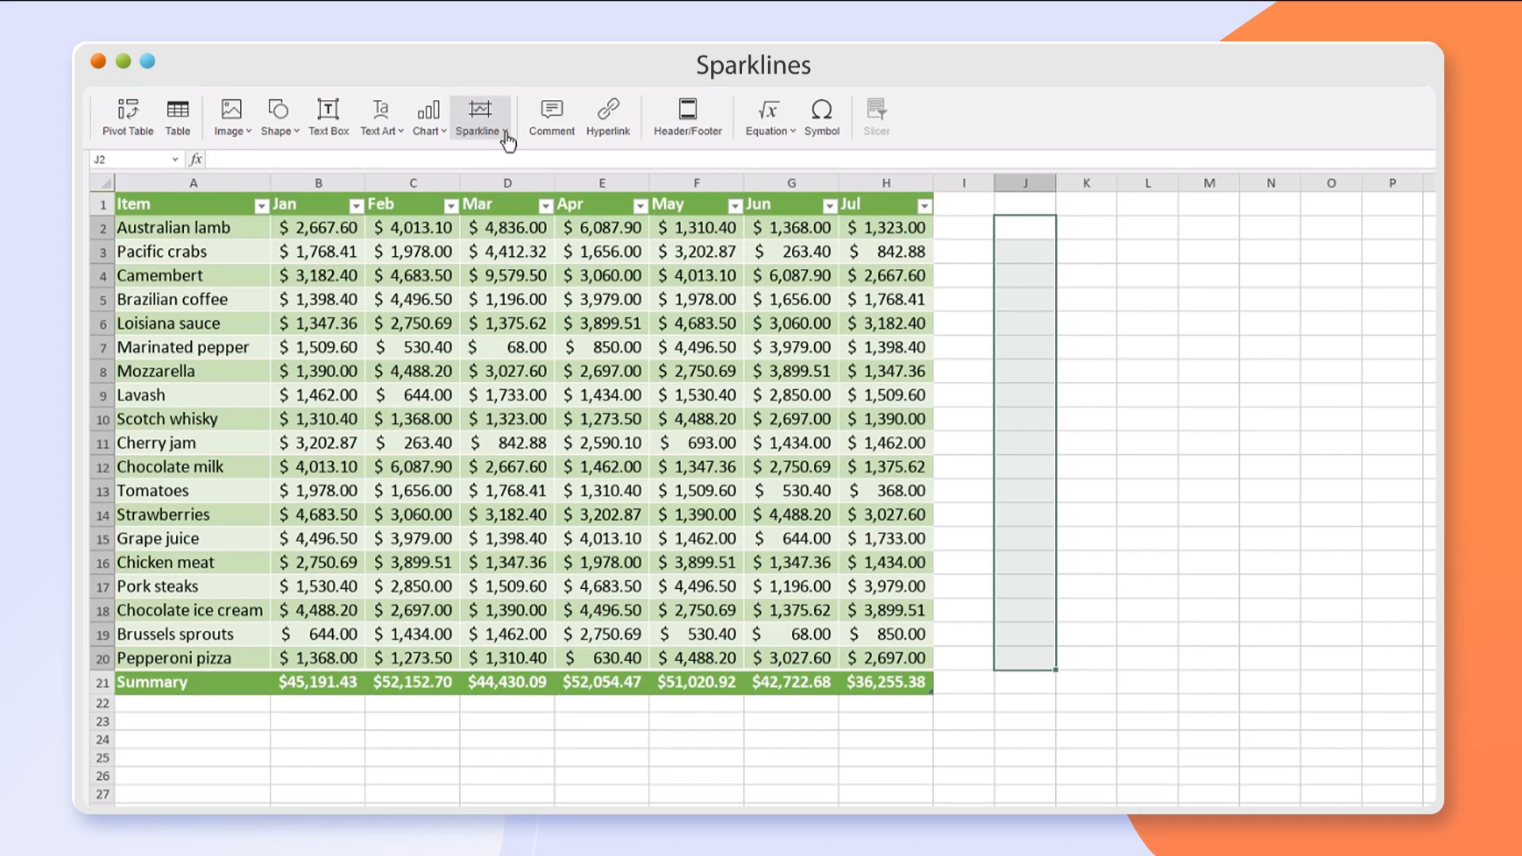
Step: Insert sparklines in column J summarising each item's Jan to Jul amounts from B2:H20
left_click(479, 110)
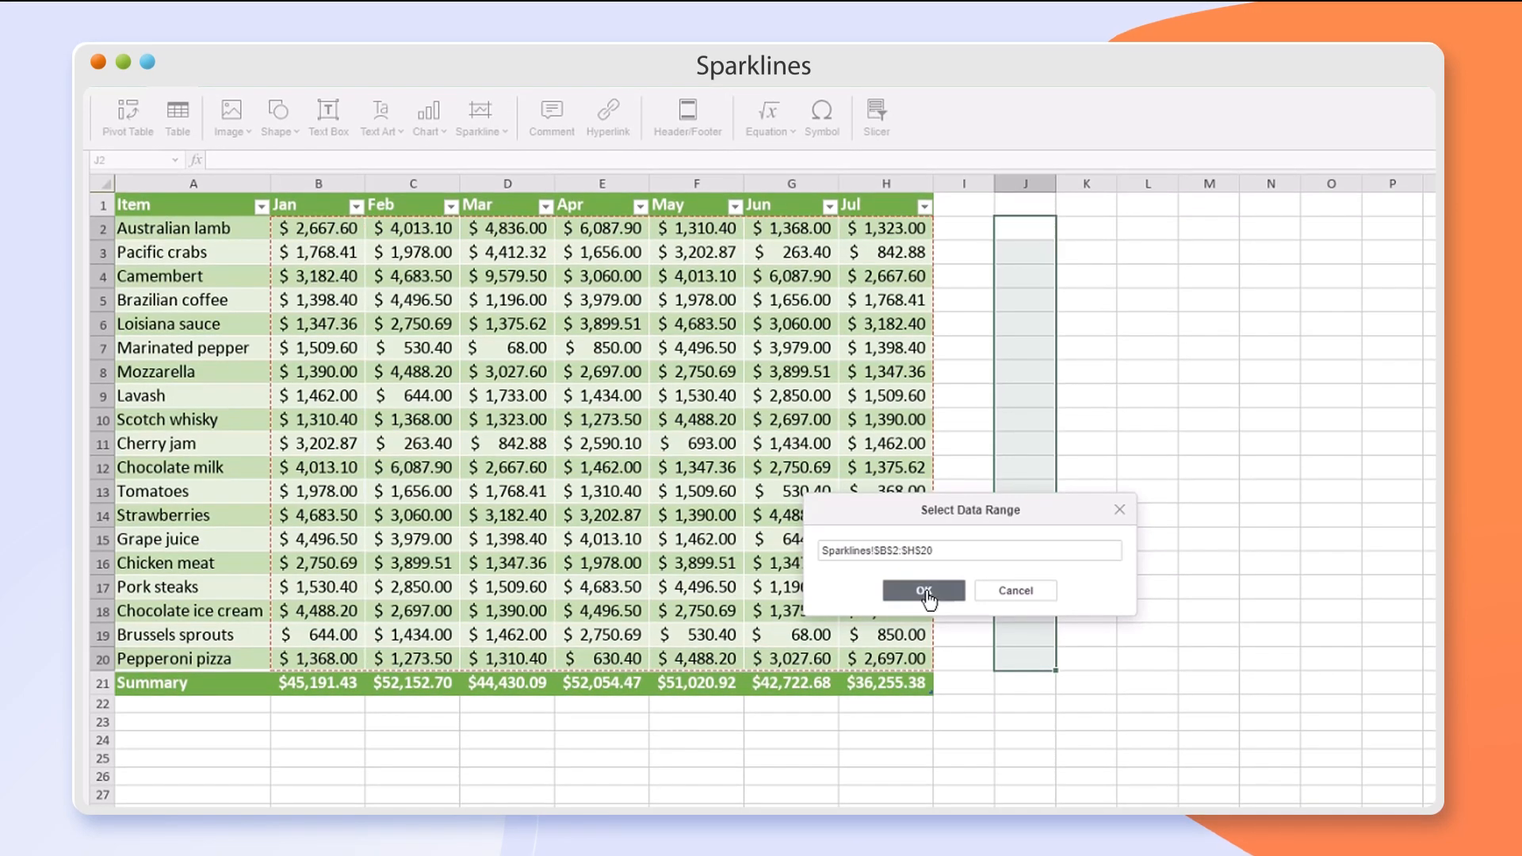
left_click(921, 590)
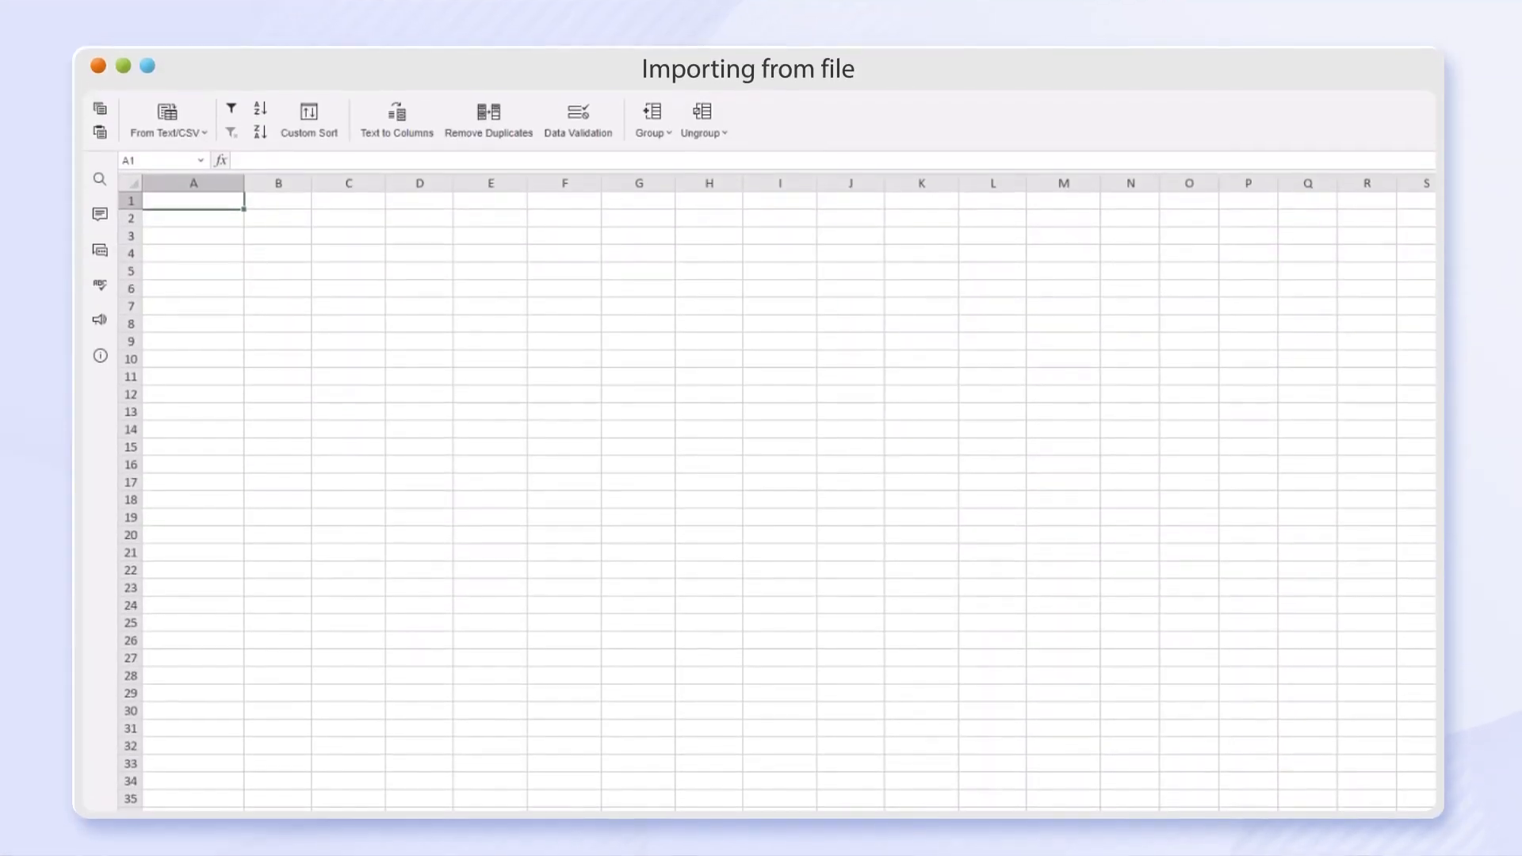
Step: Import spreadsheet_data.txt into the blank sheet, splitting values on tabs
left_click(167, 115)
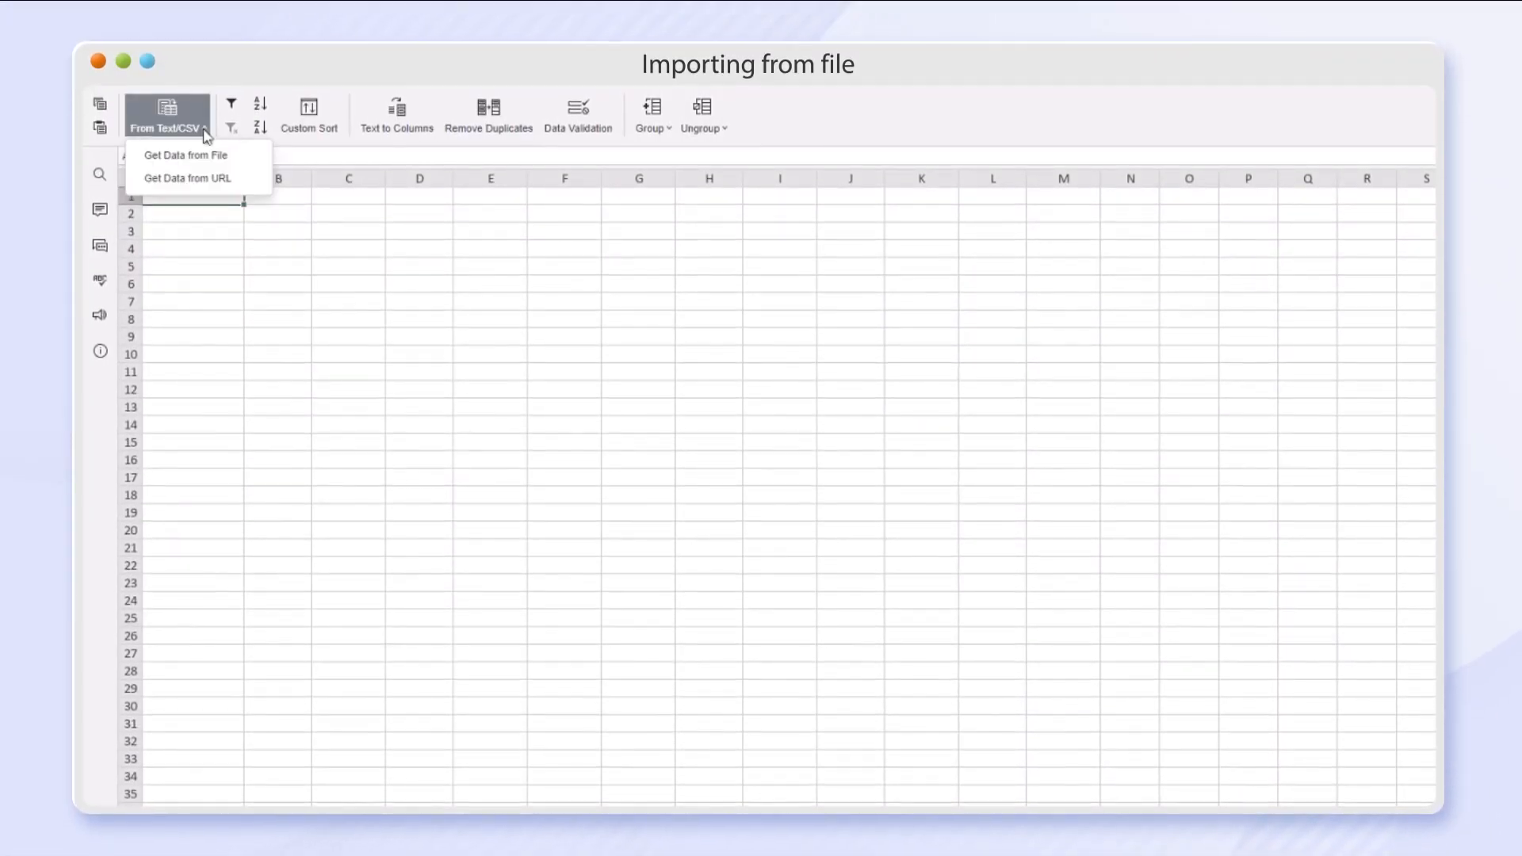
left_click(187, 155)
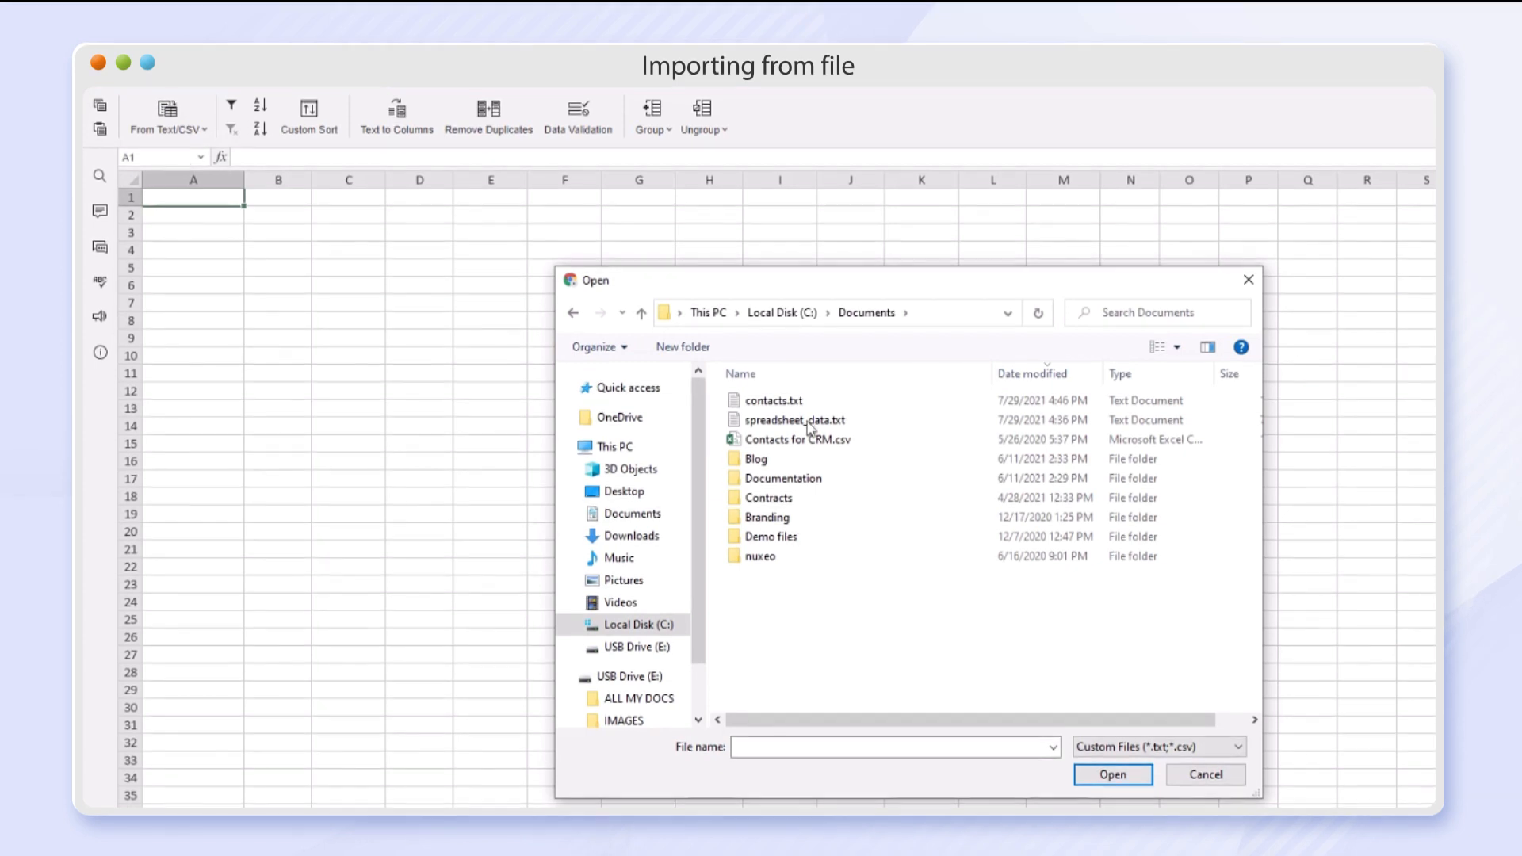
left_click(1111, 775)
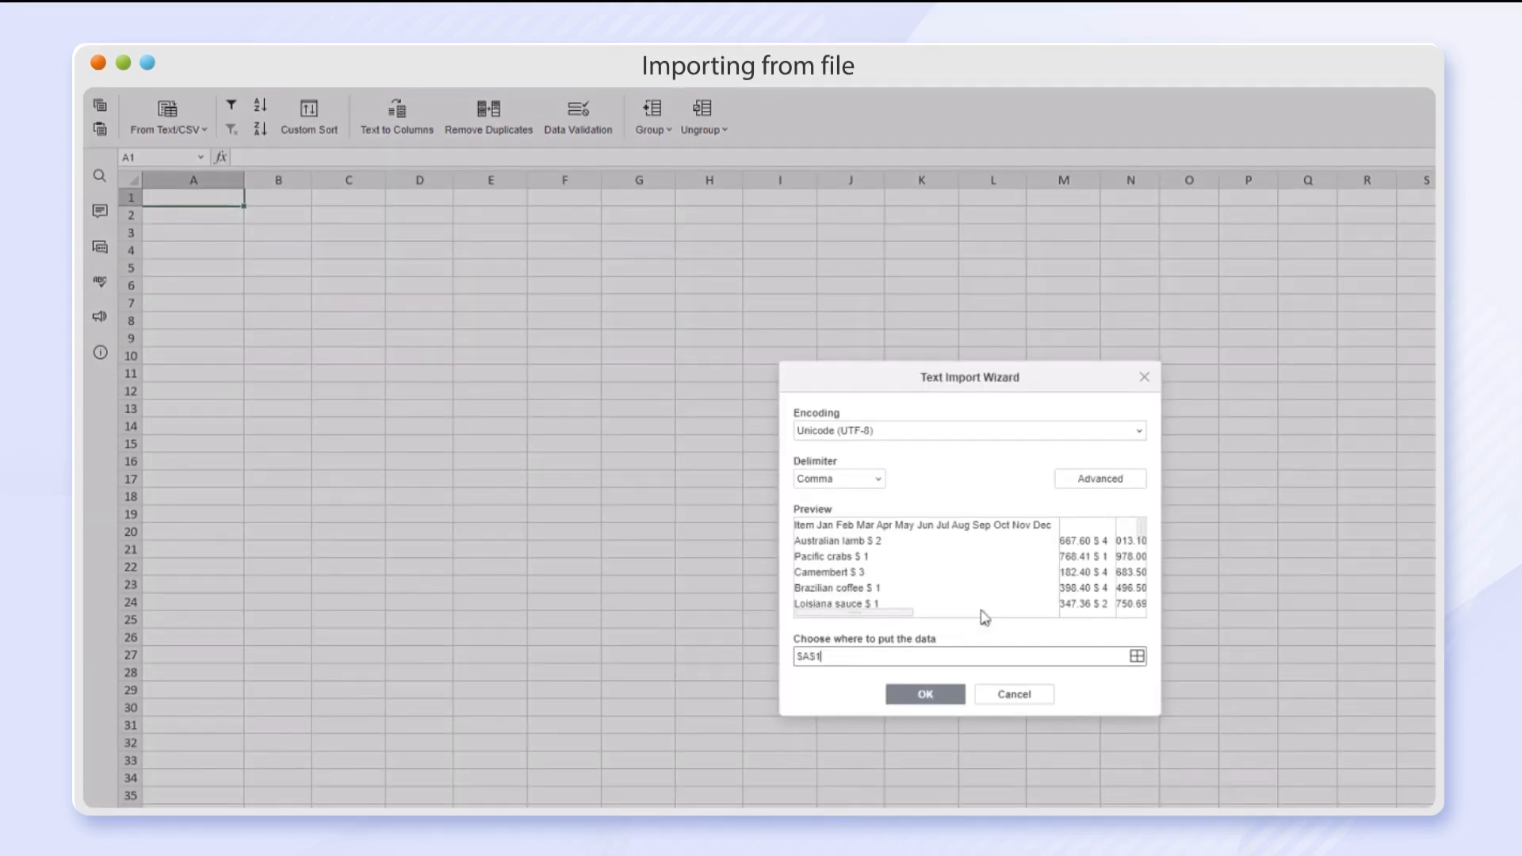
left_click(837, 477)
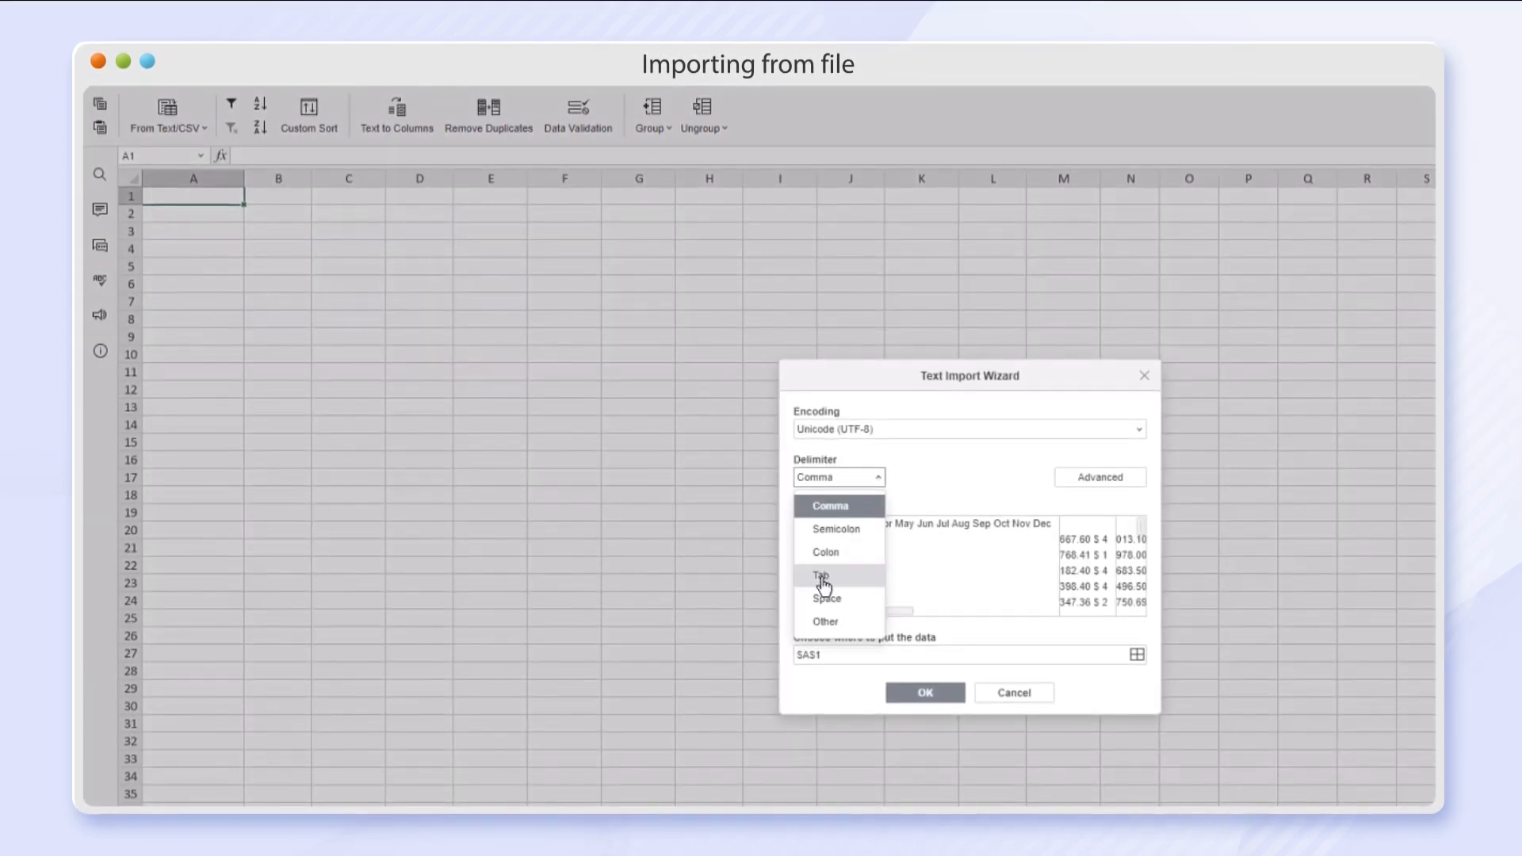
left_click(923, 693)
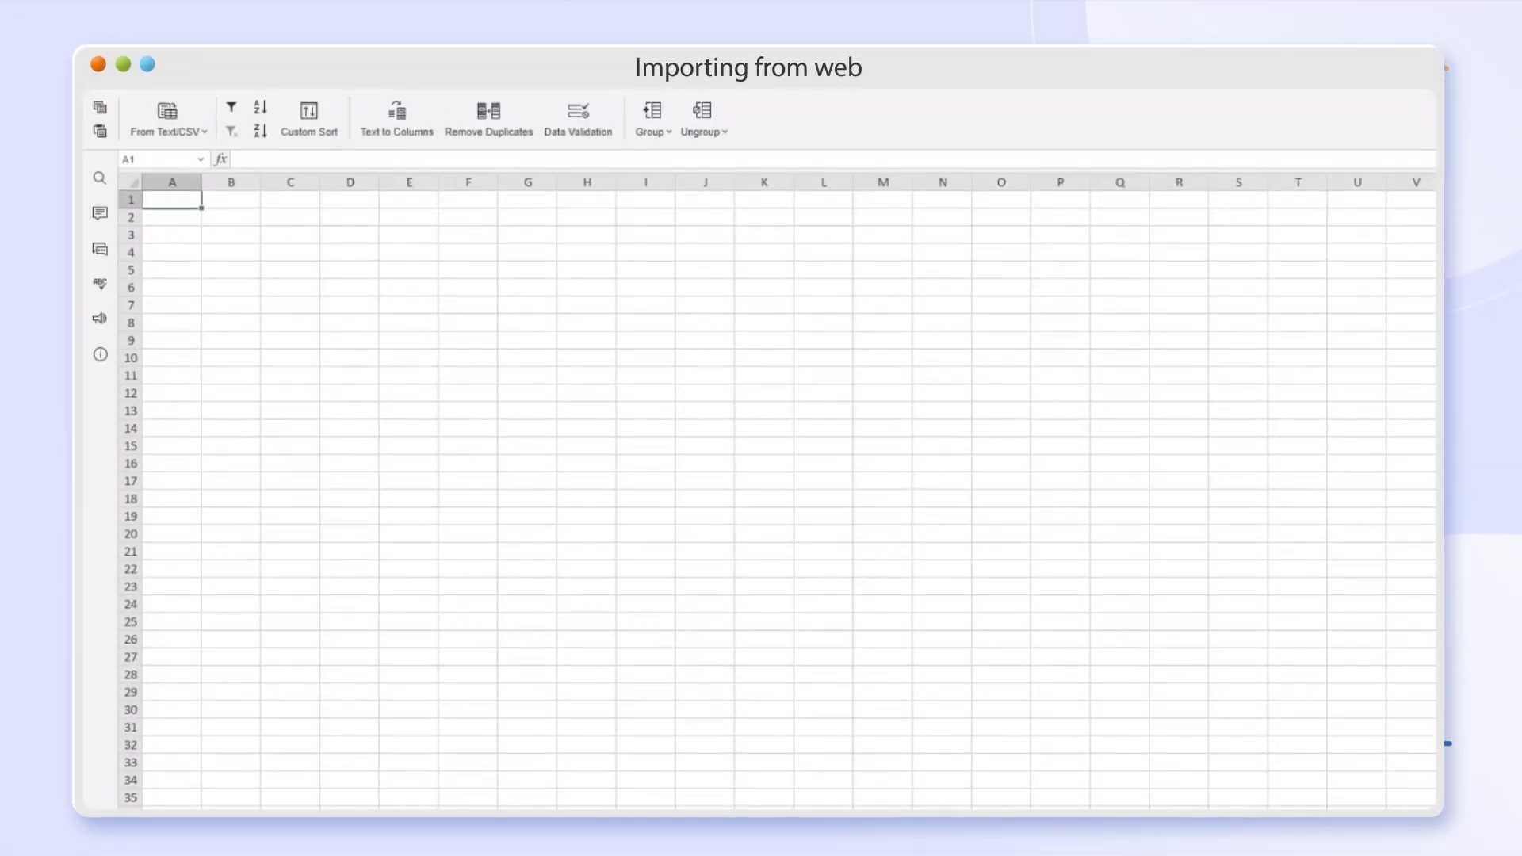
Step: Import the country medal table from the pasted web URL into a new sheet
left_click(166, 116)
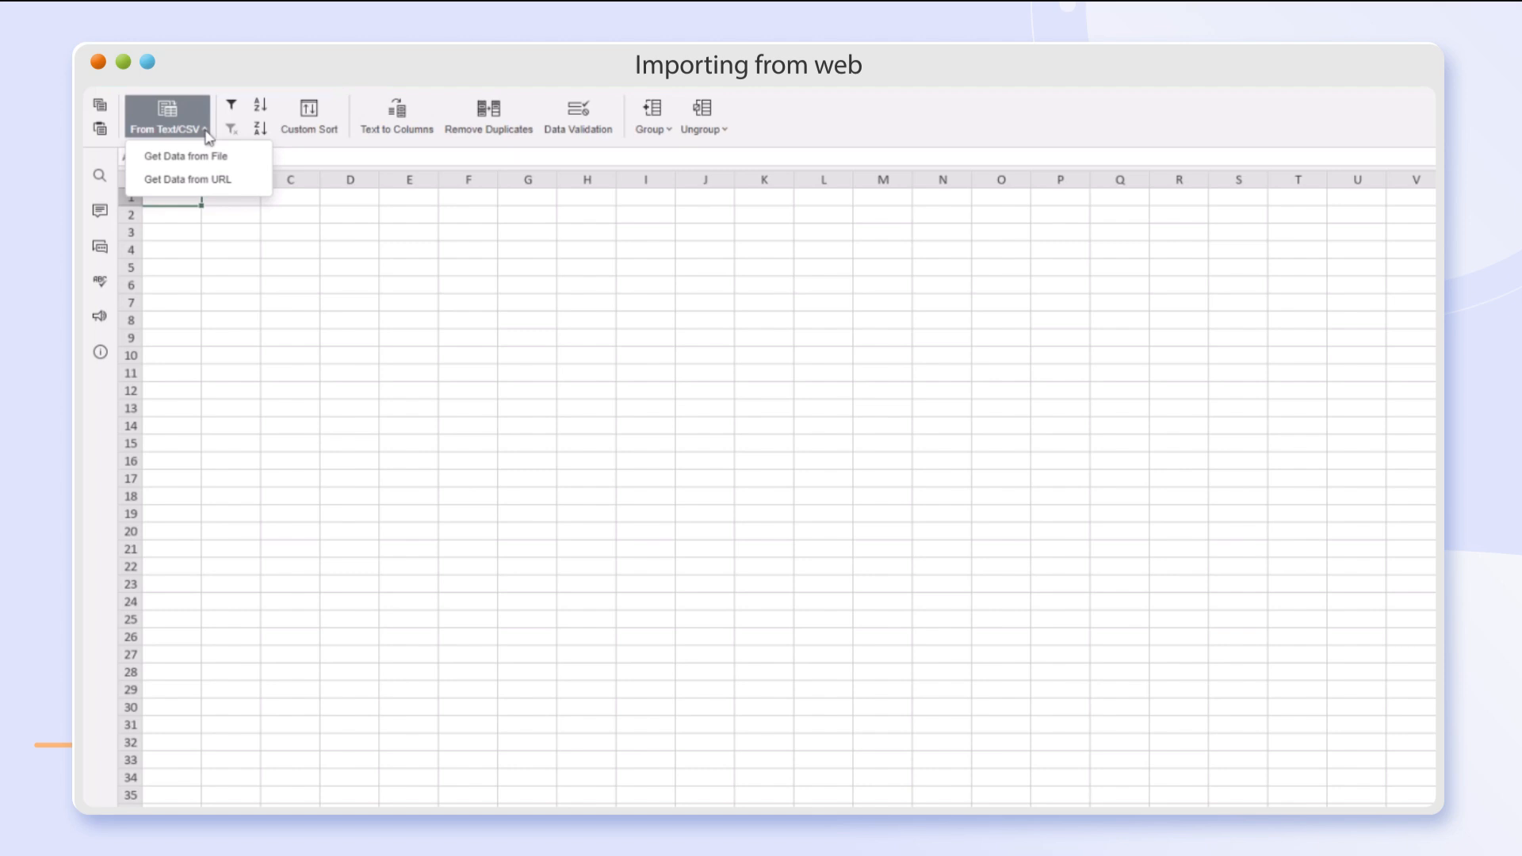
left_click(193, 179)
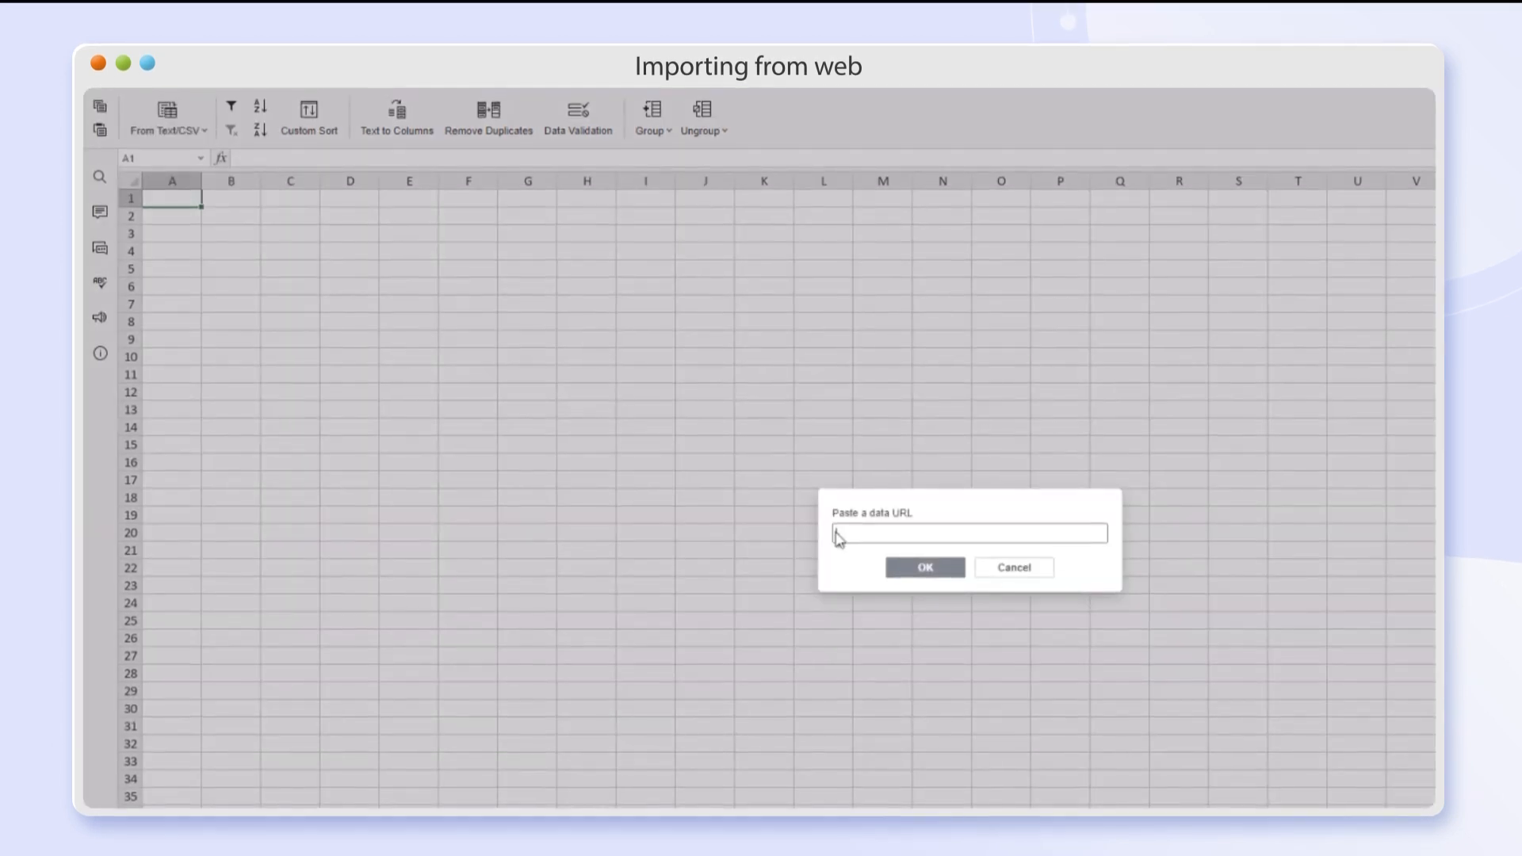
left_click(923, 568)
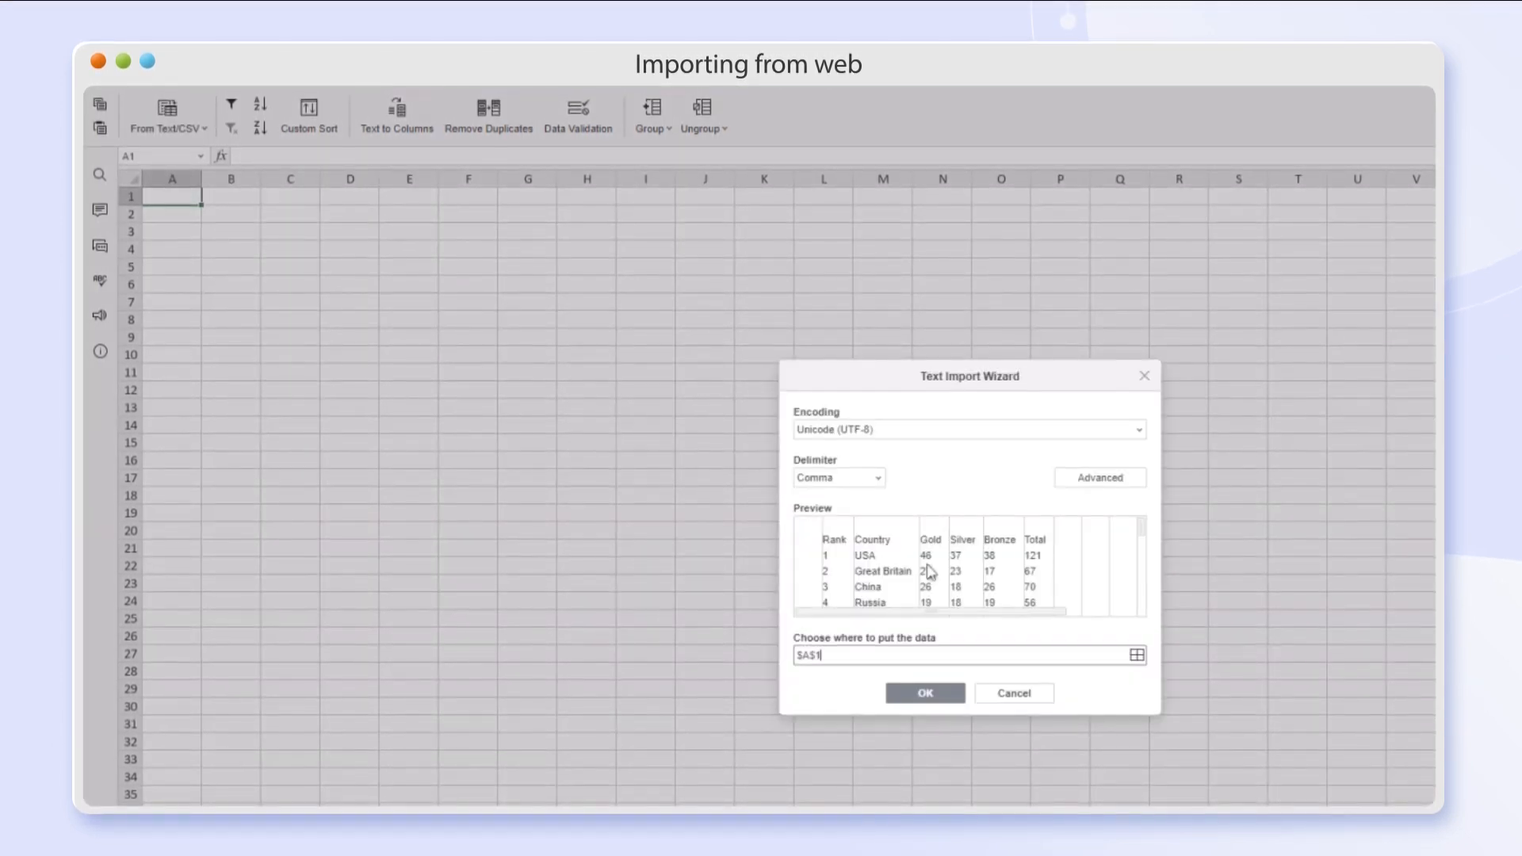
left_click(922, 692)
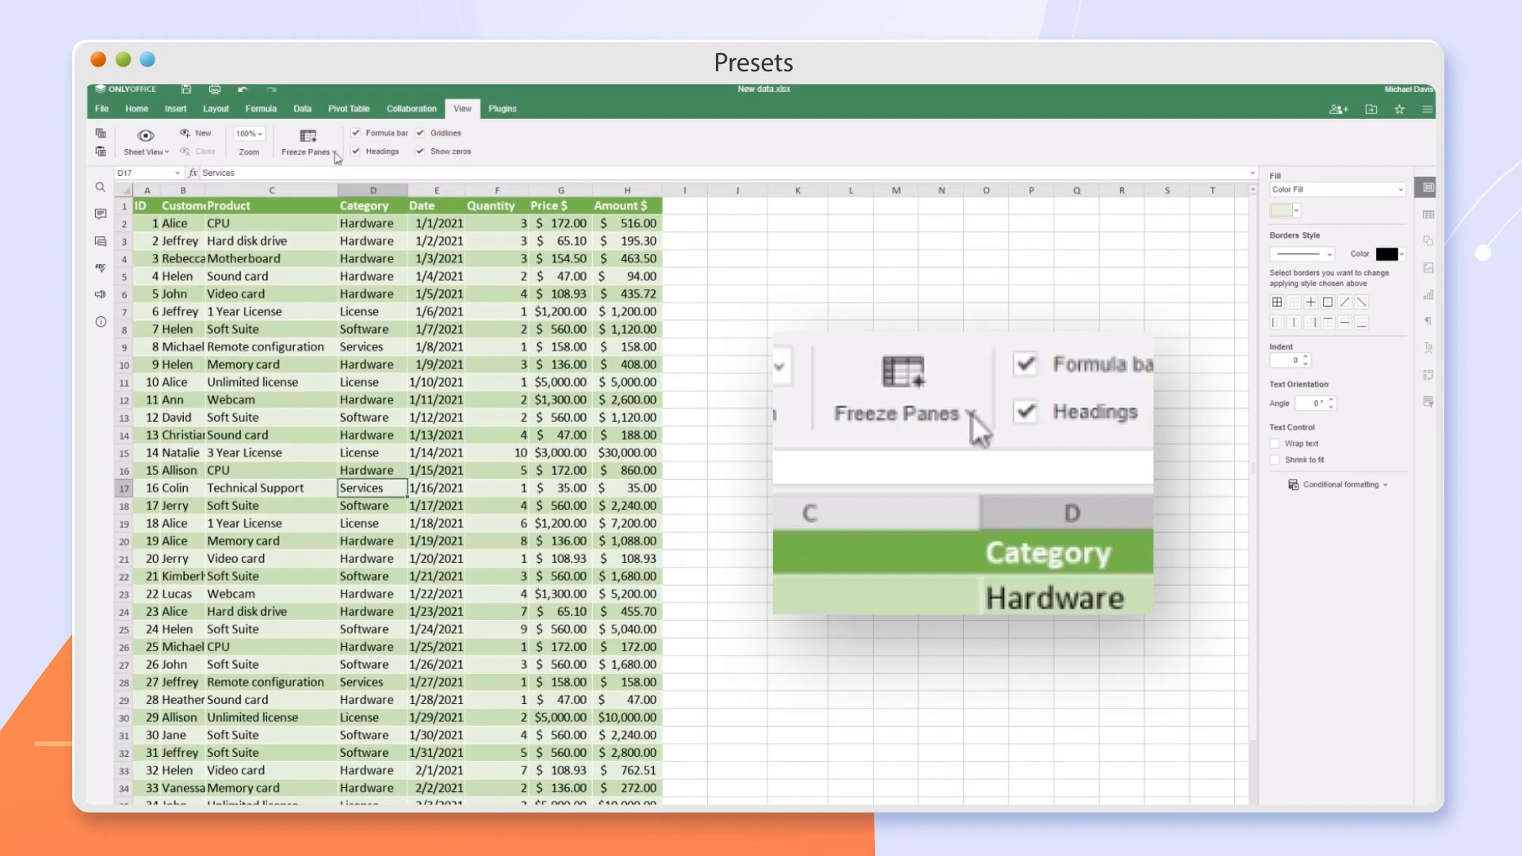
Step: Show the Freeze Panes preset list for the sales table on the View tab
left_click(308, 141)
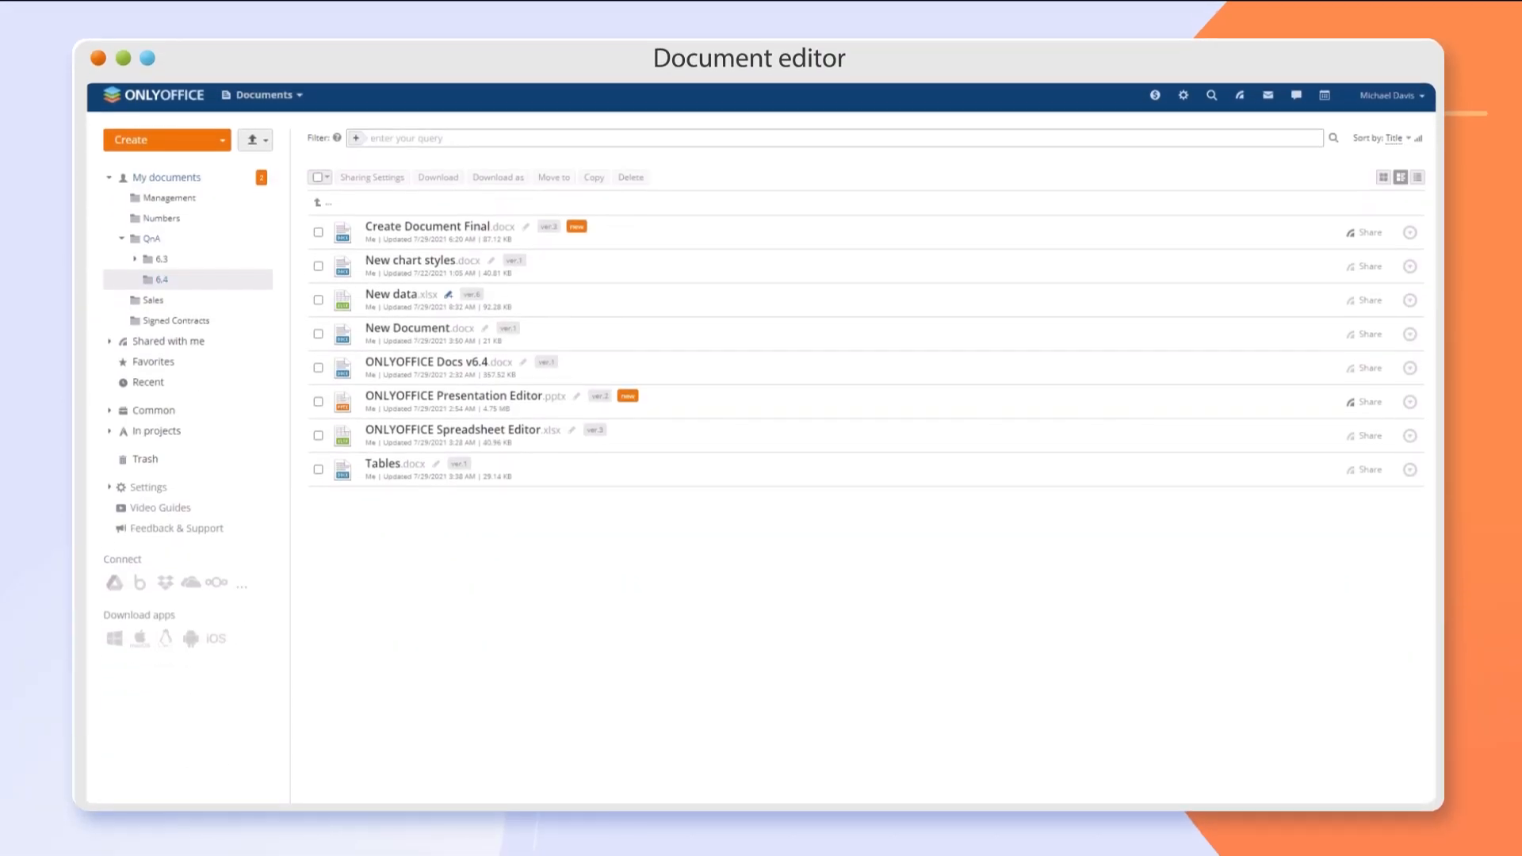
Step: Open Tables.docx and convert its permission-levels table into plain text
double_click(382, 463)
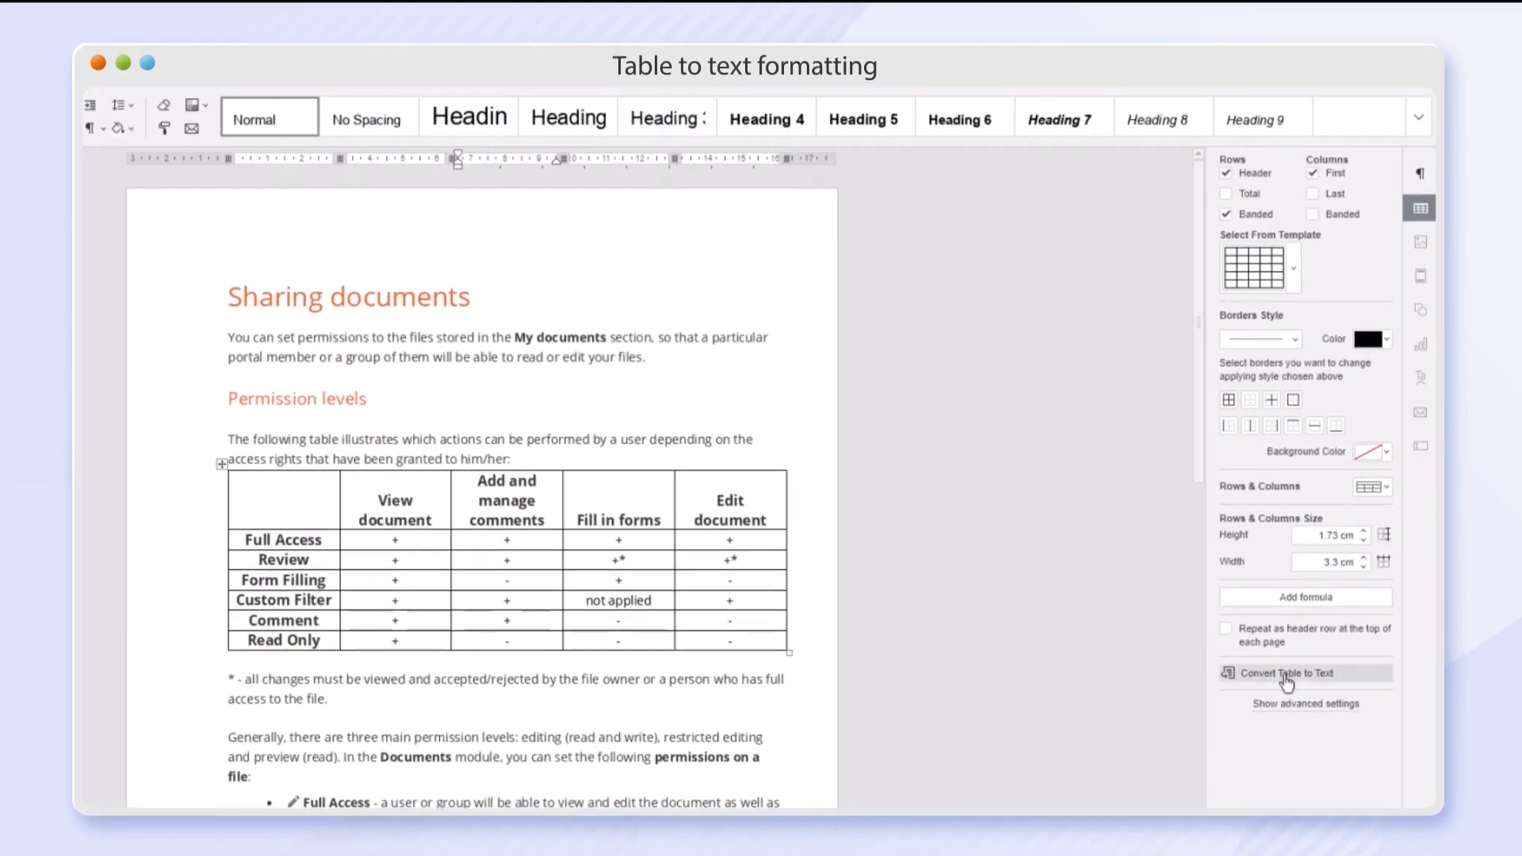
left_click(1287, 672)
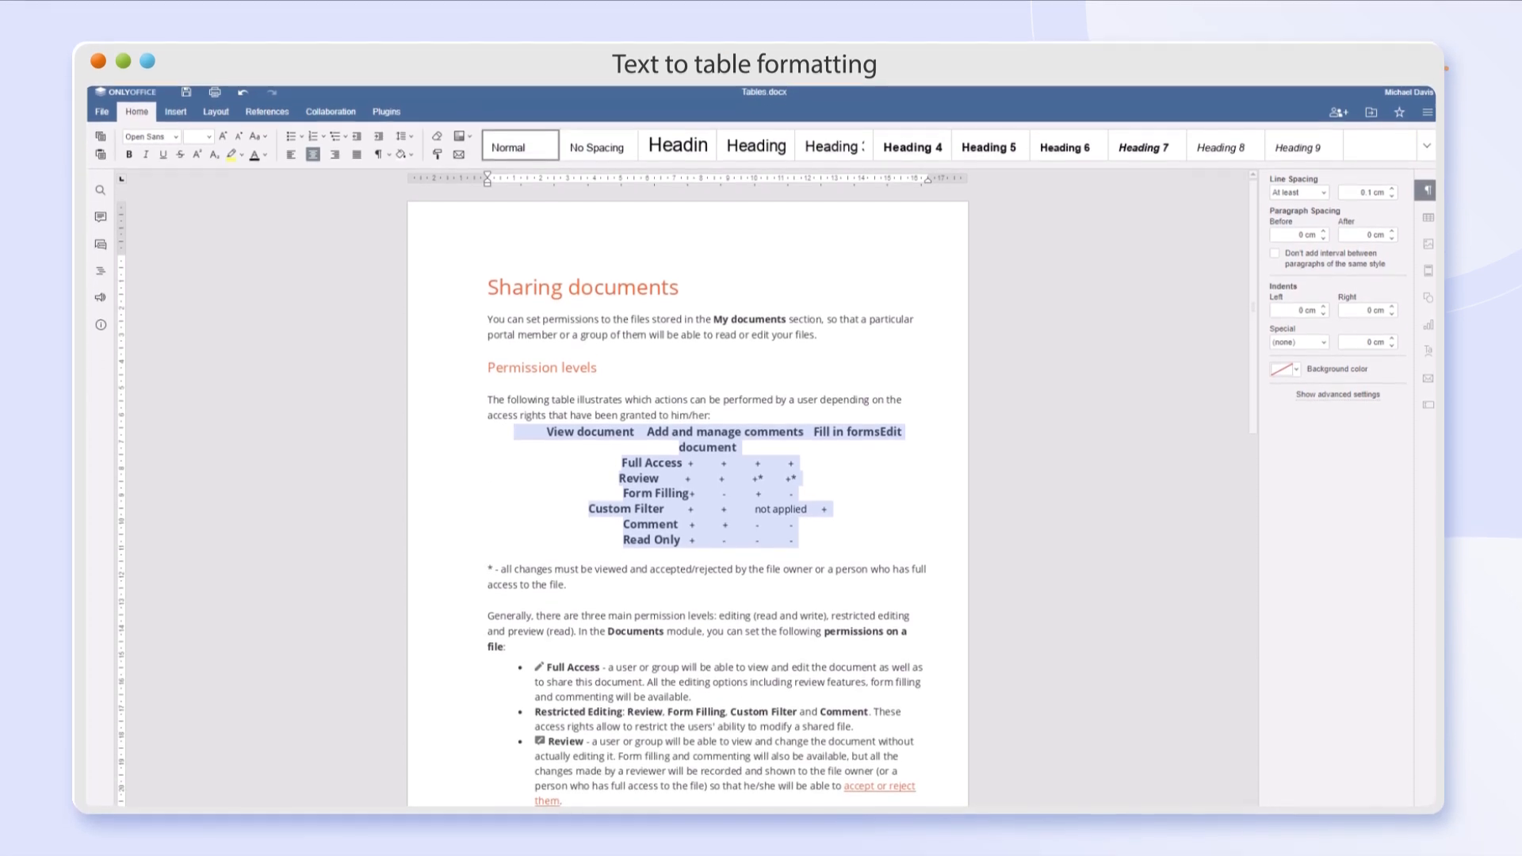
Step: Convert that text back into a table fitted to its contents
left_click(174, 113)
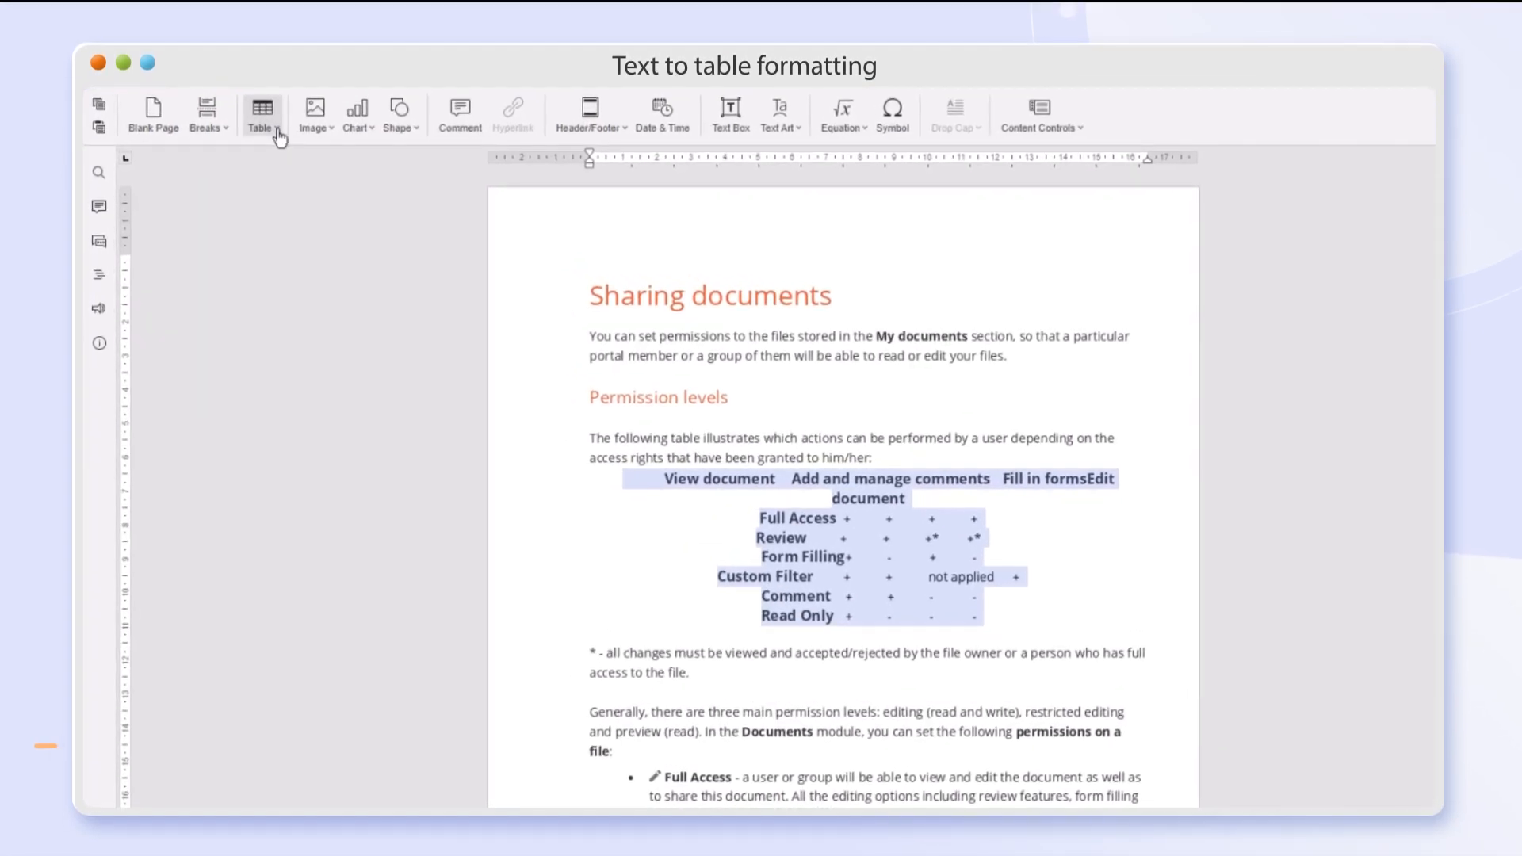
left_click(260, 112)
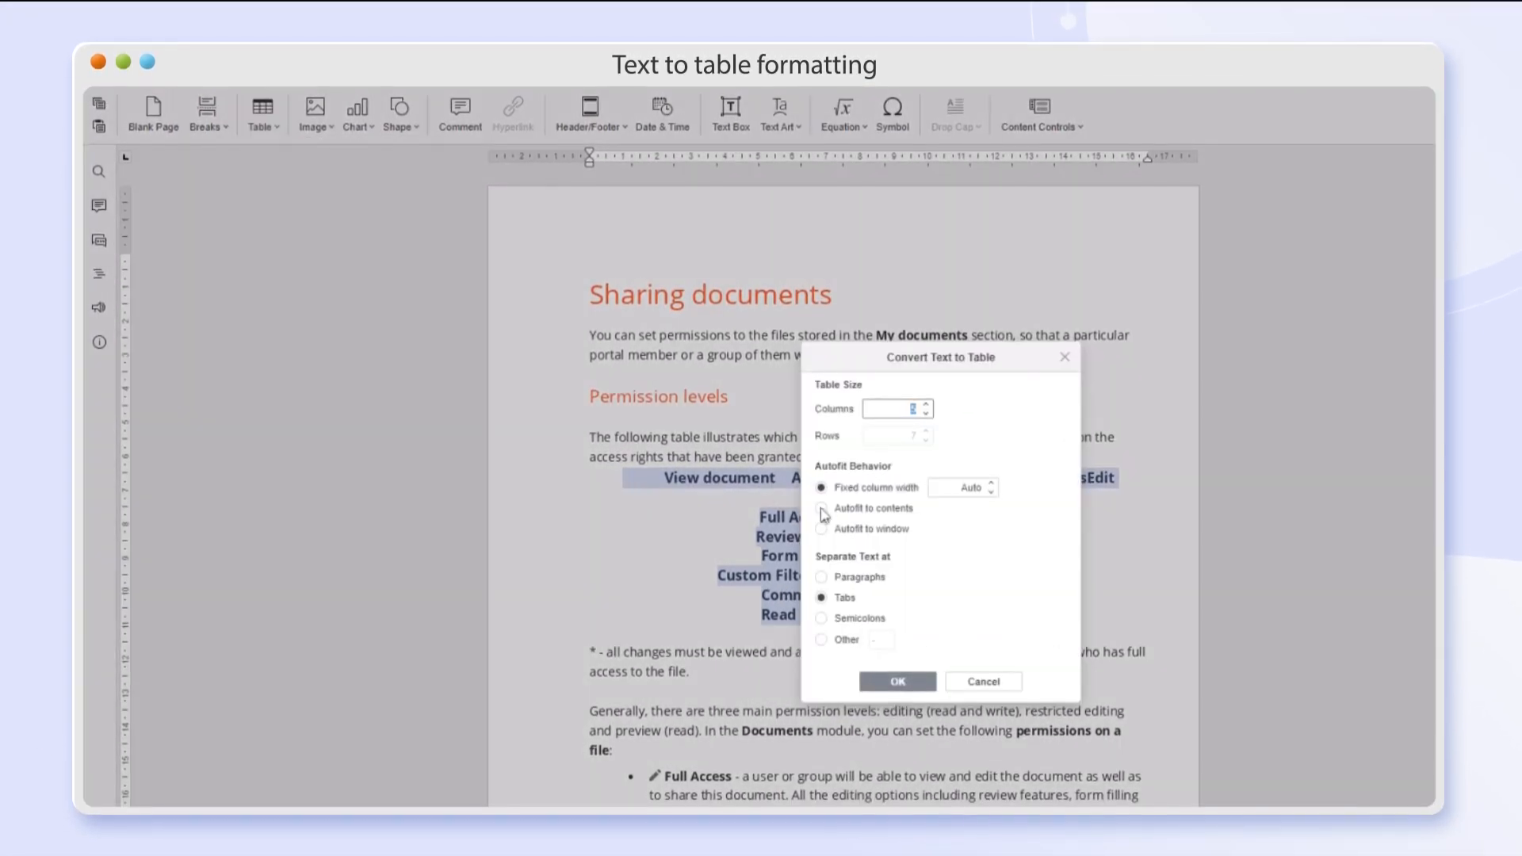
left_click(894, 680)
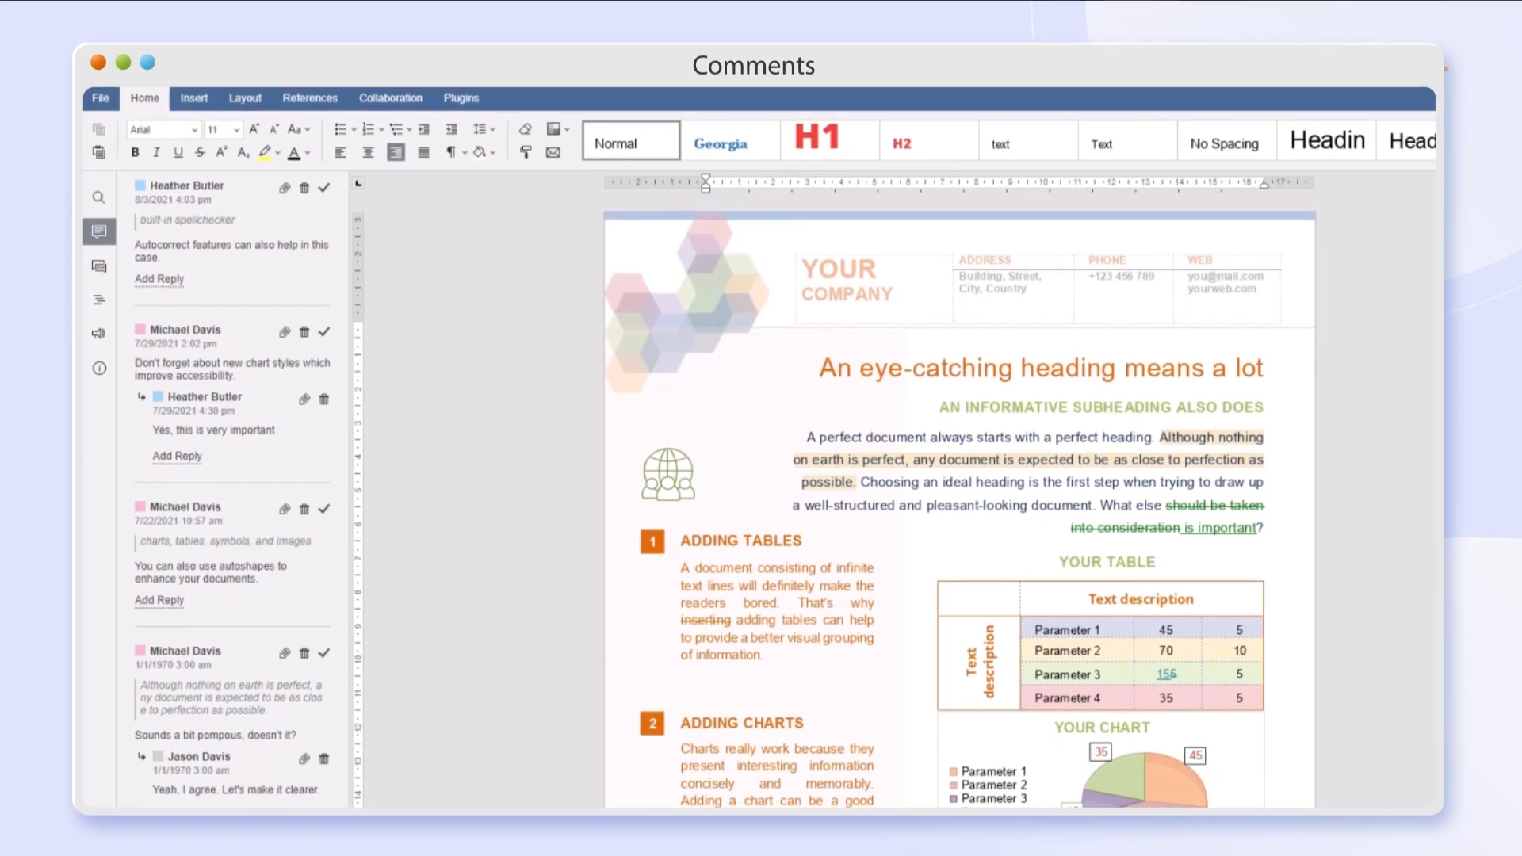
Step: Type 'Capitalize words. Try new features.' into the new document with autocorrected capitals
left_click(390, 98)
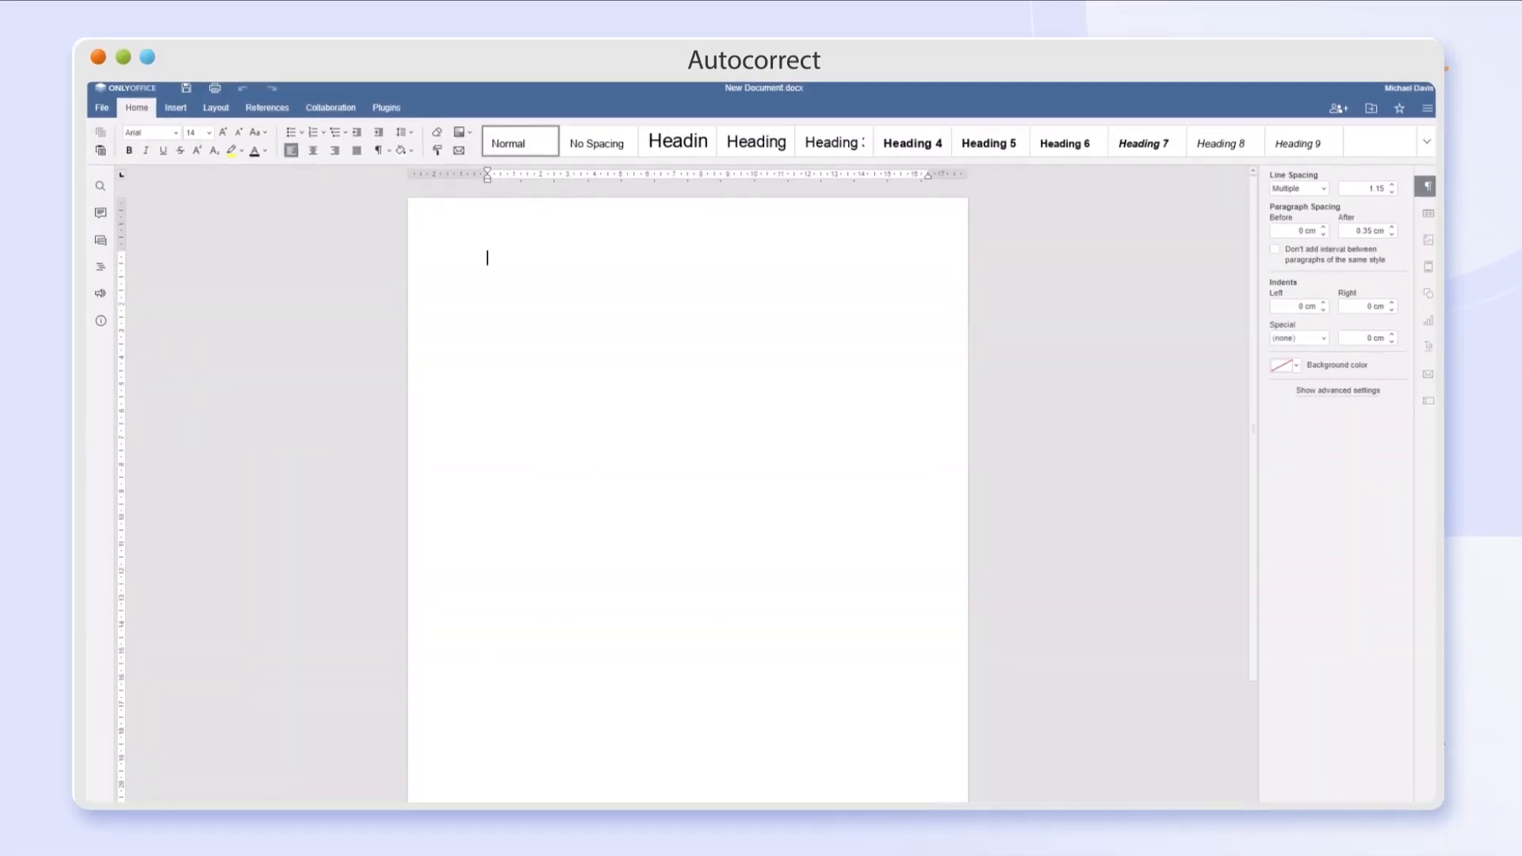
type("Capitalize wd")
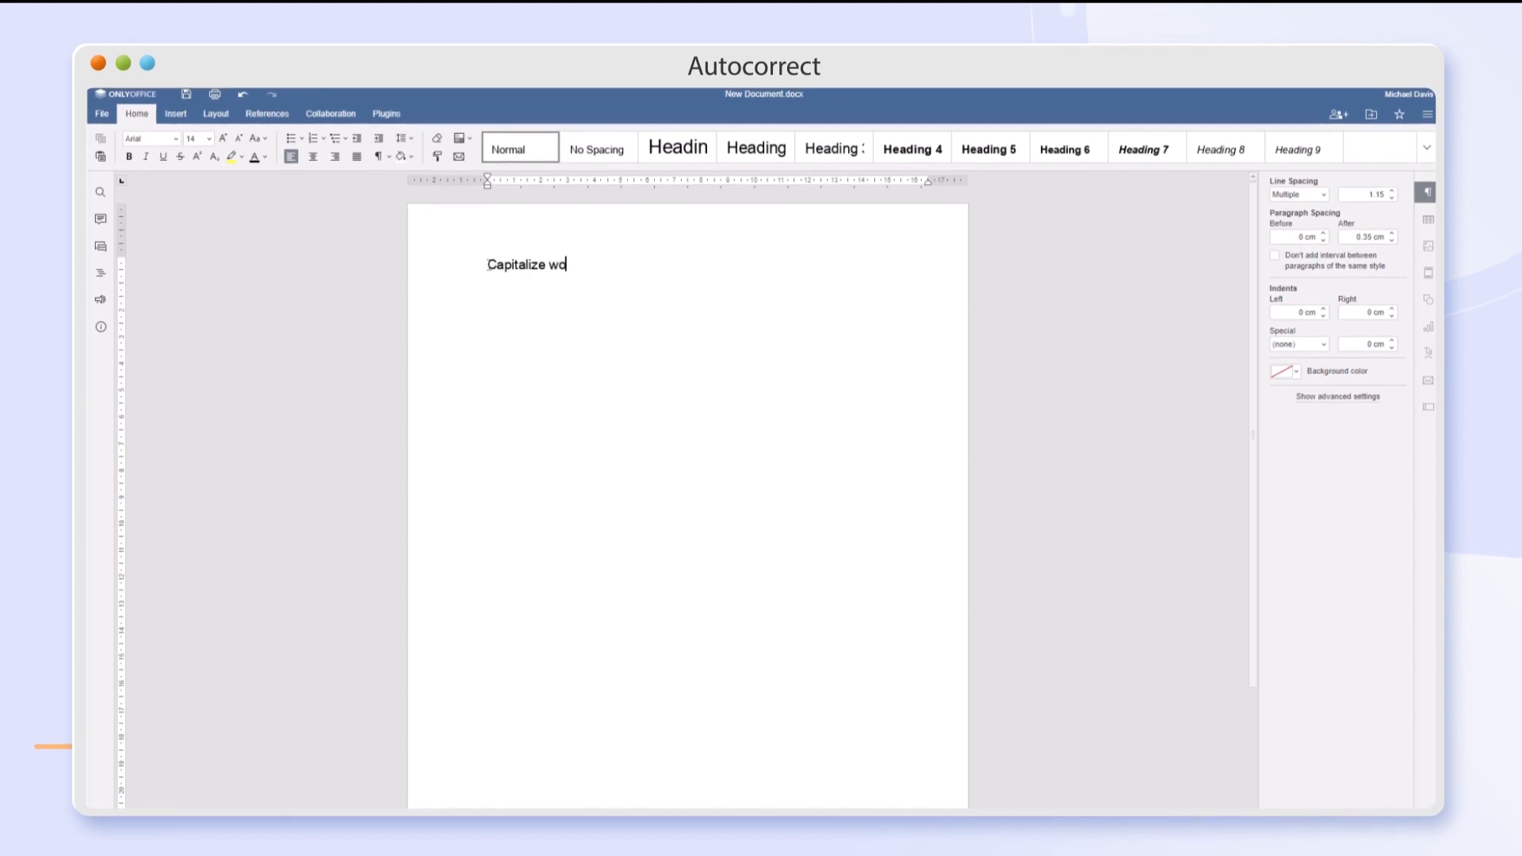
type("ords. Try new features.")
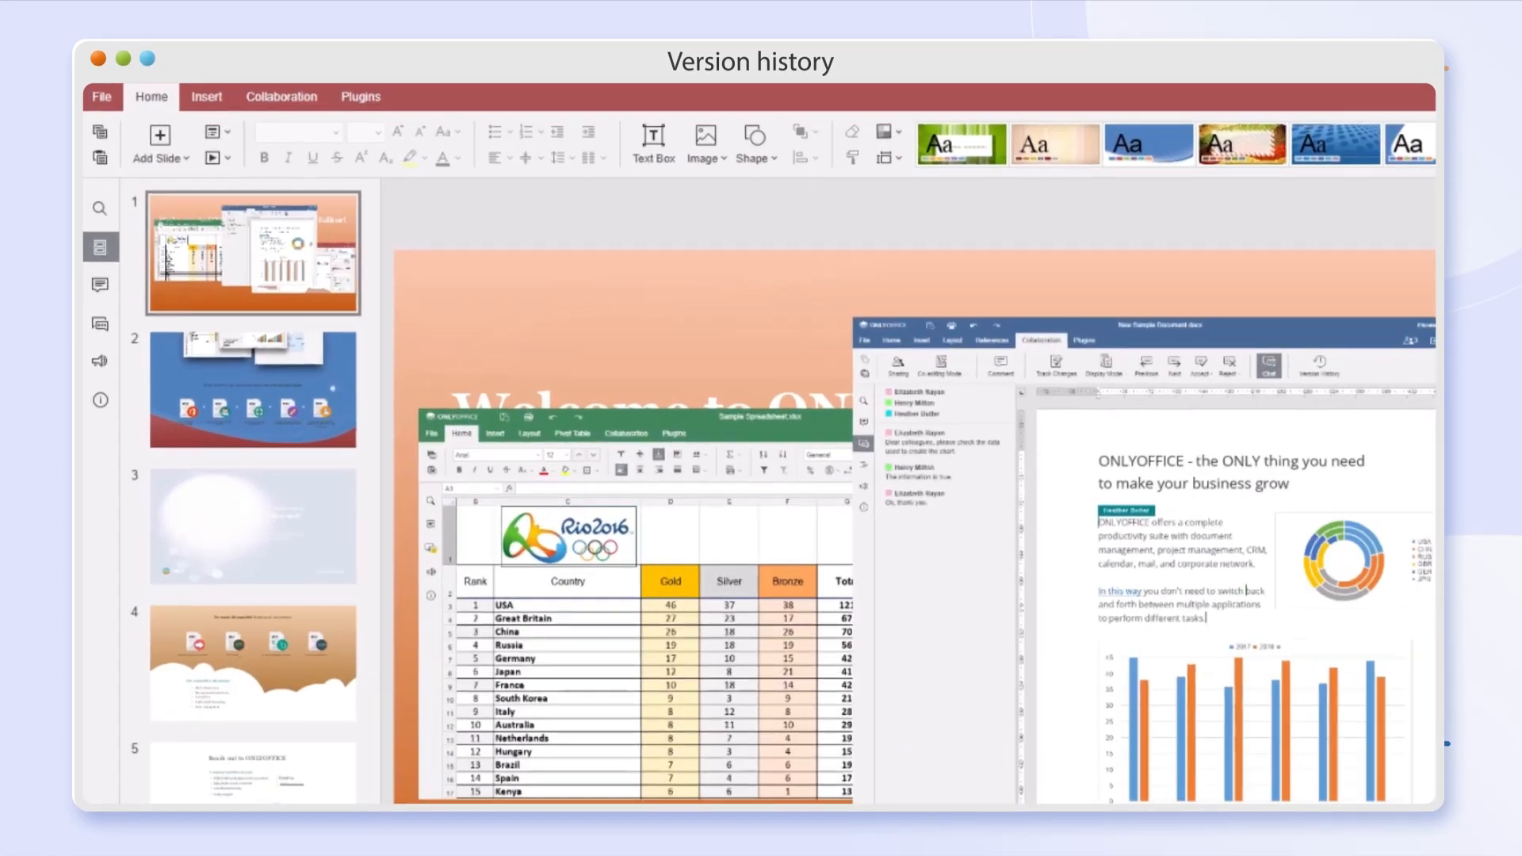
left_click(280, 100)
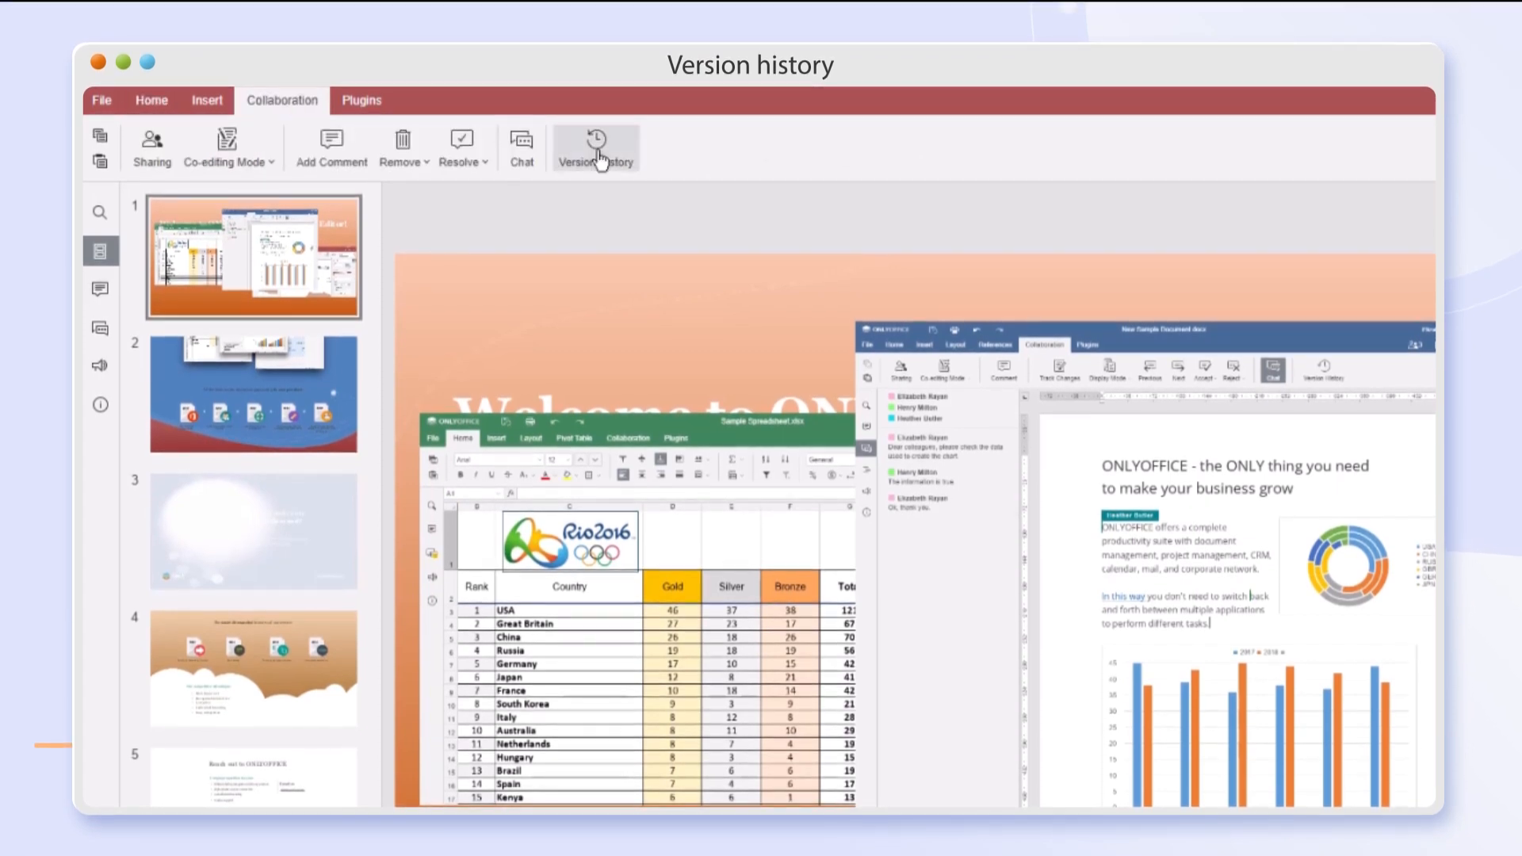
left_click(596, 148)
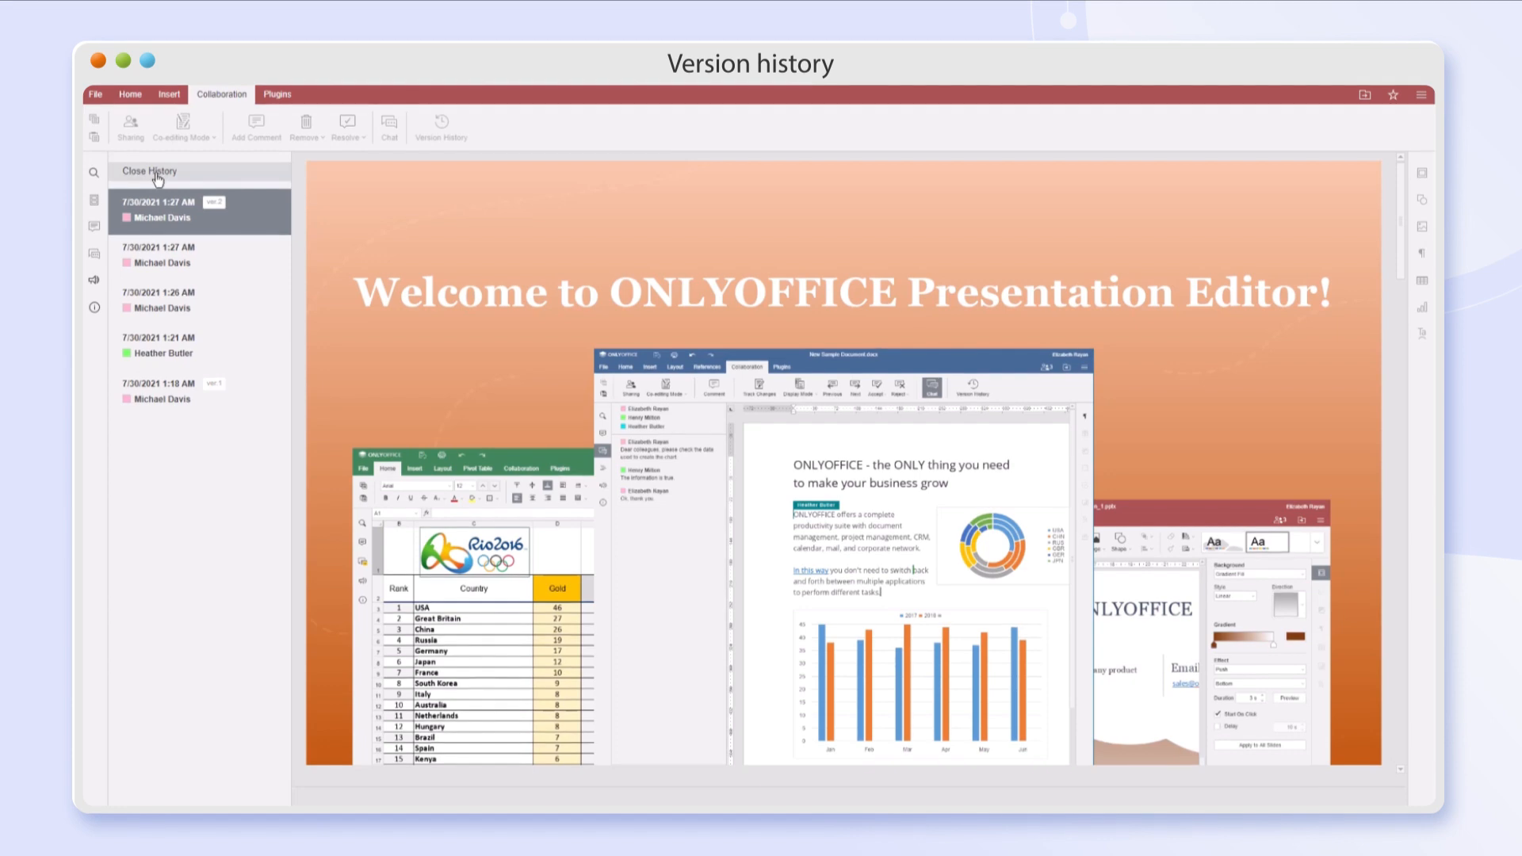
left_click(150, 171)
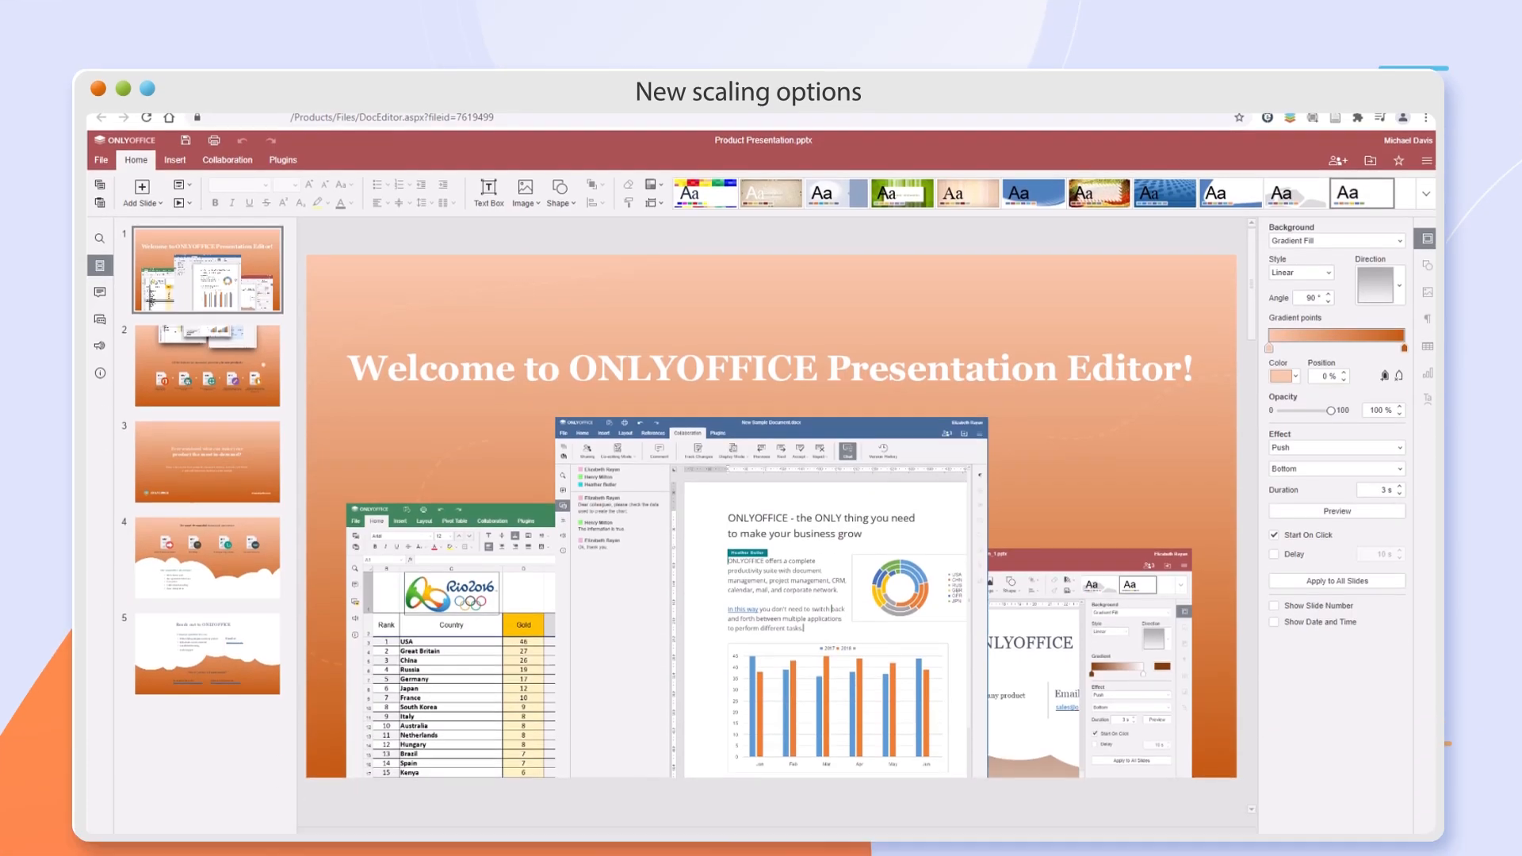
Step: Raise the browser zoom stepwise through 125% and 150% to 175%
left_click(1425, 89)
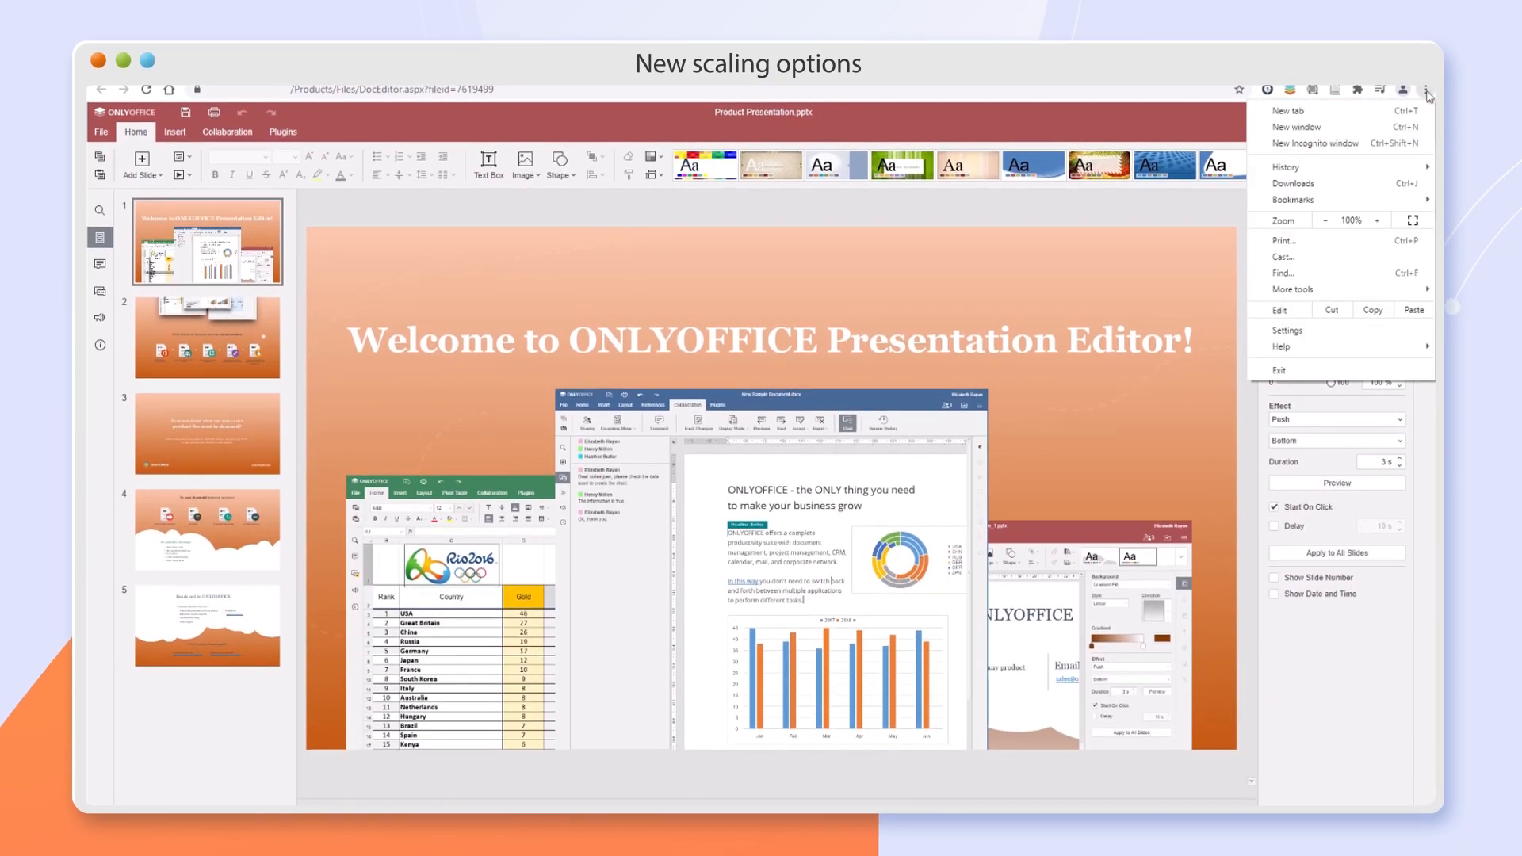
left_click(1374, 220)
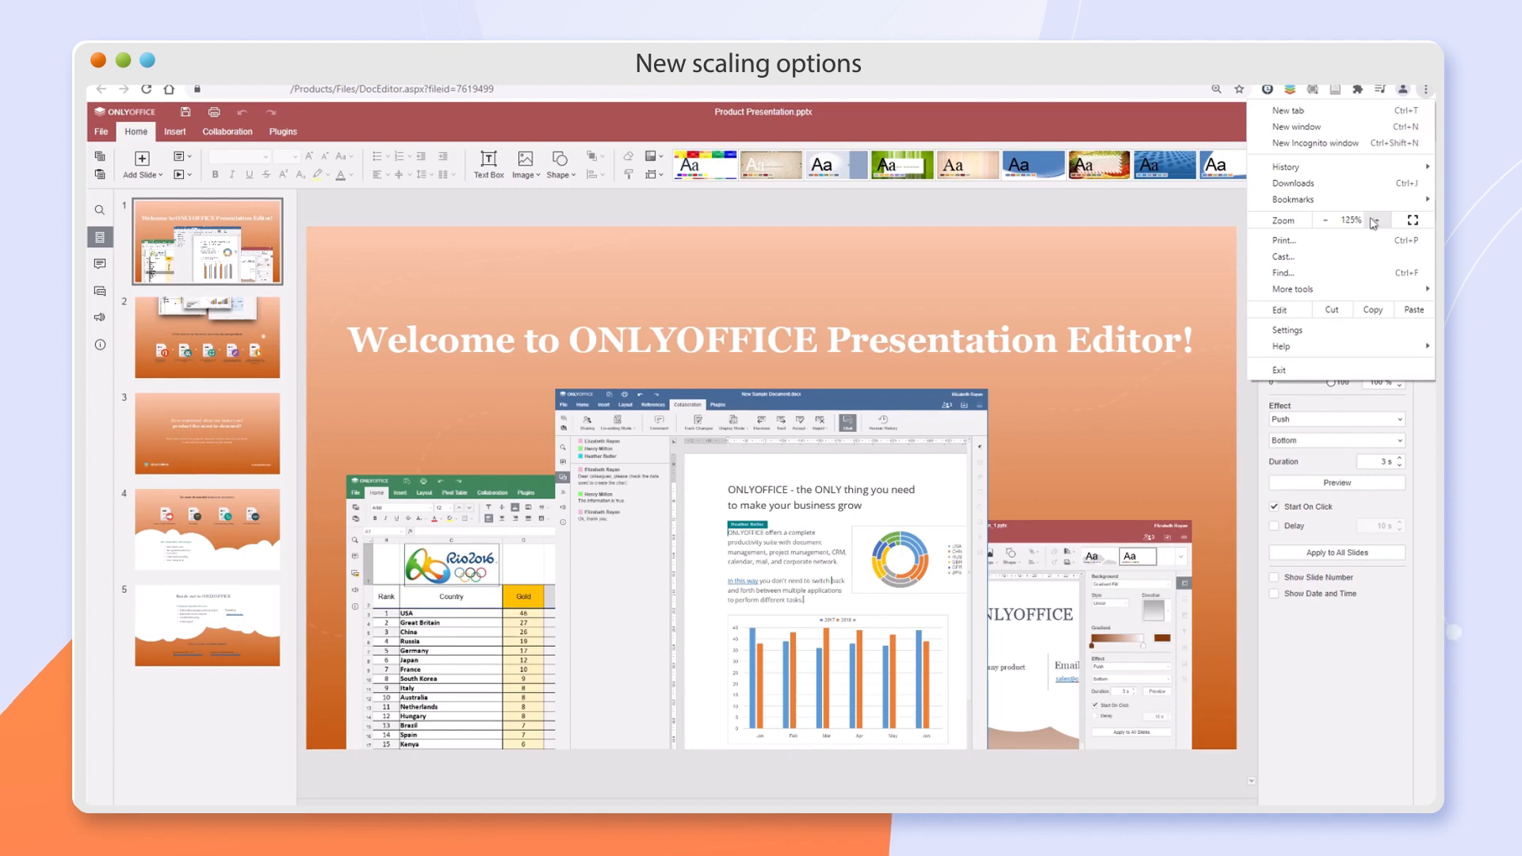
left_click(1372, 219)
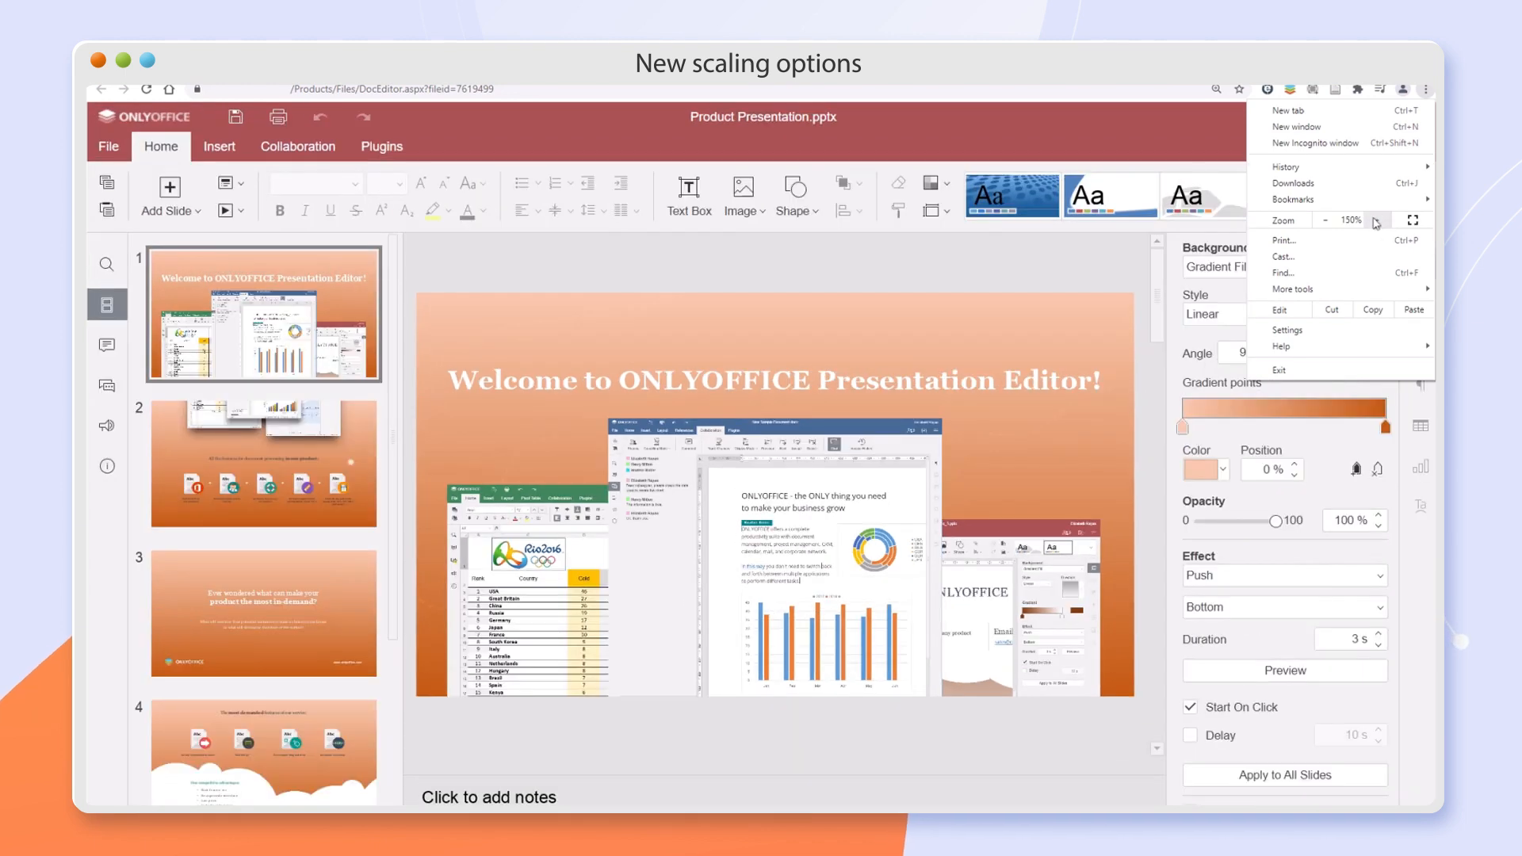
left_click(1376, 219)
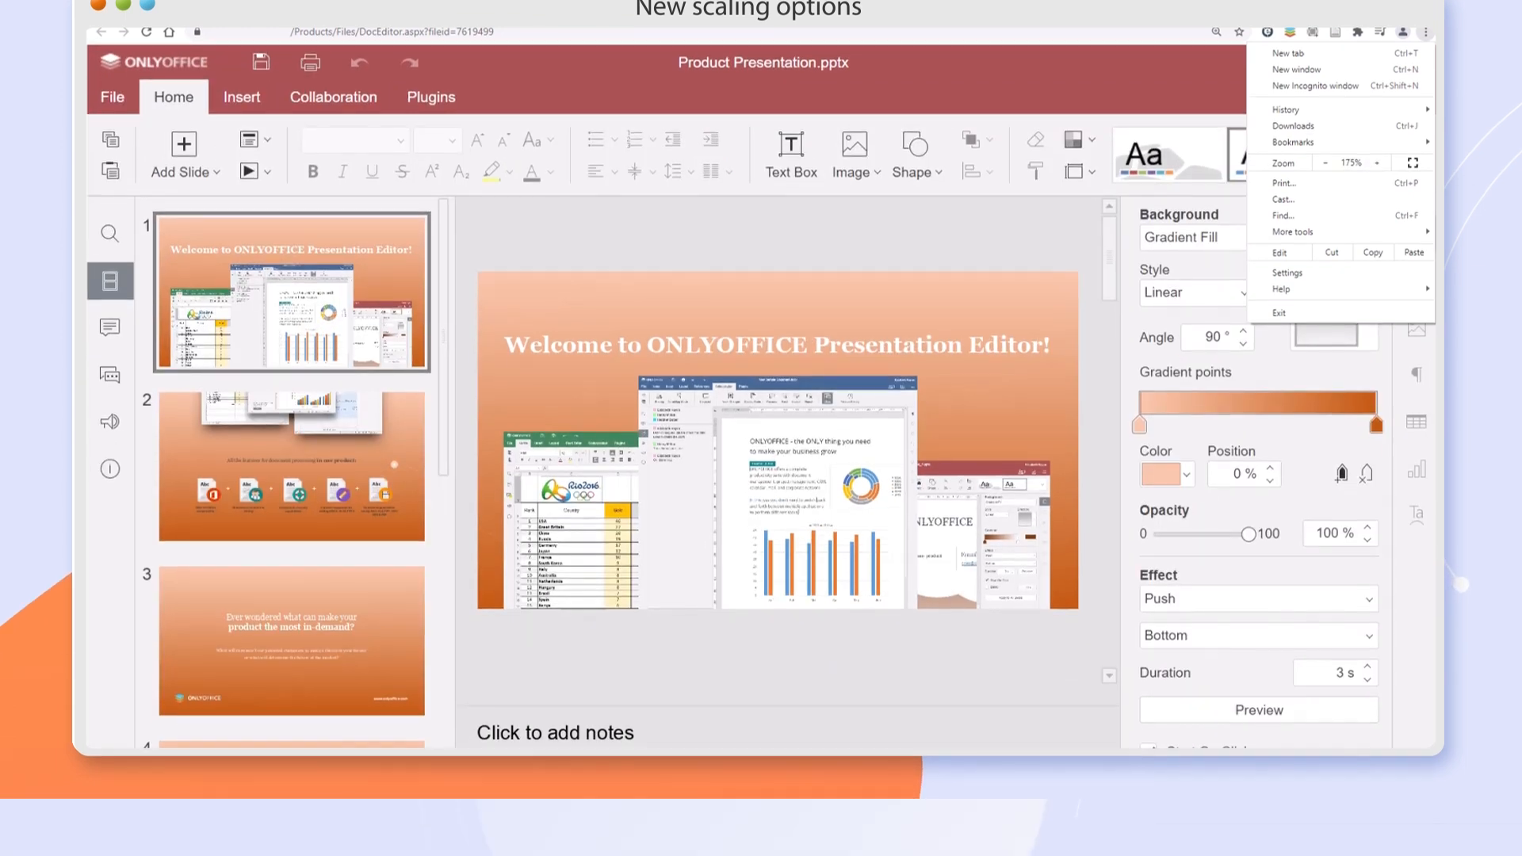